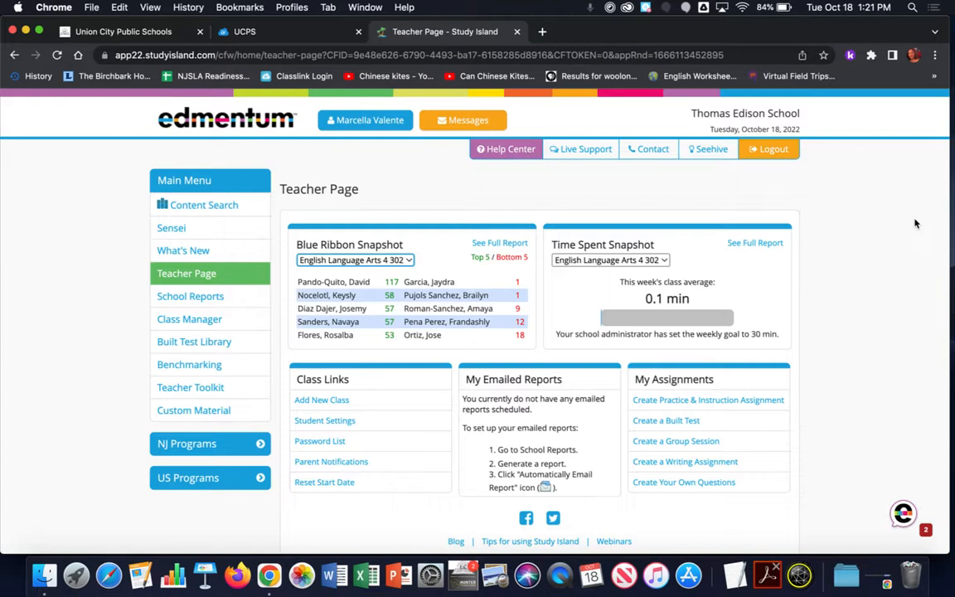
mouse_move(359, 209)
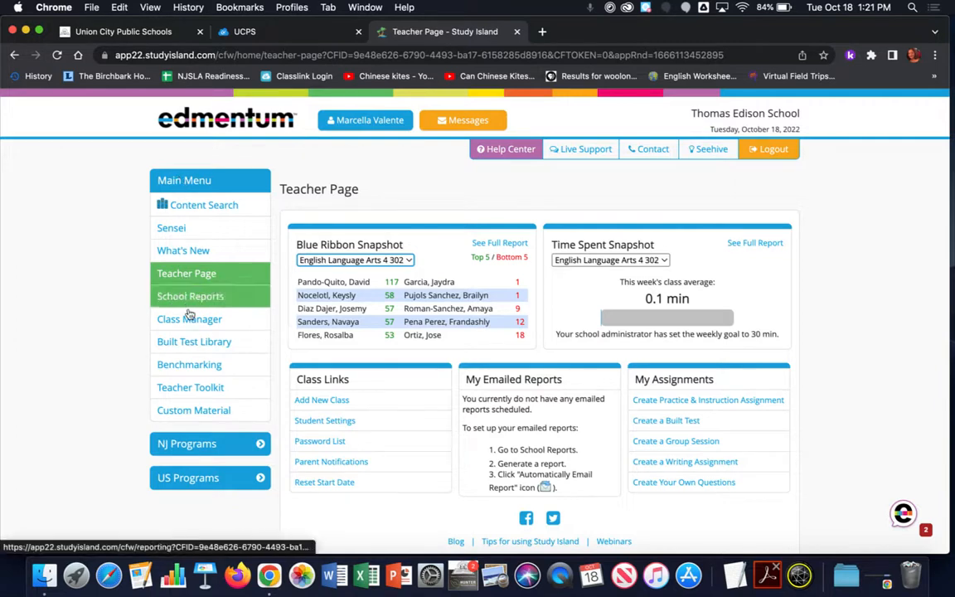
mouse_move(189, 319)
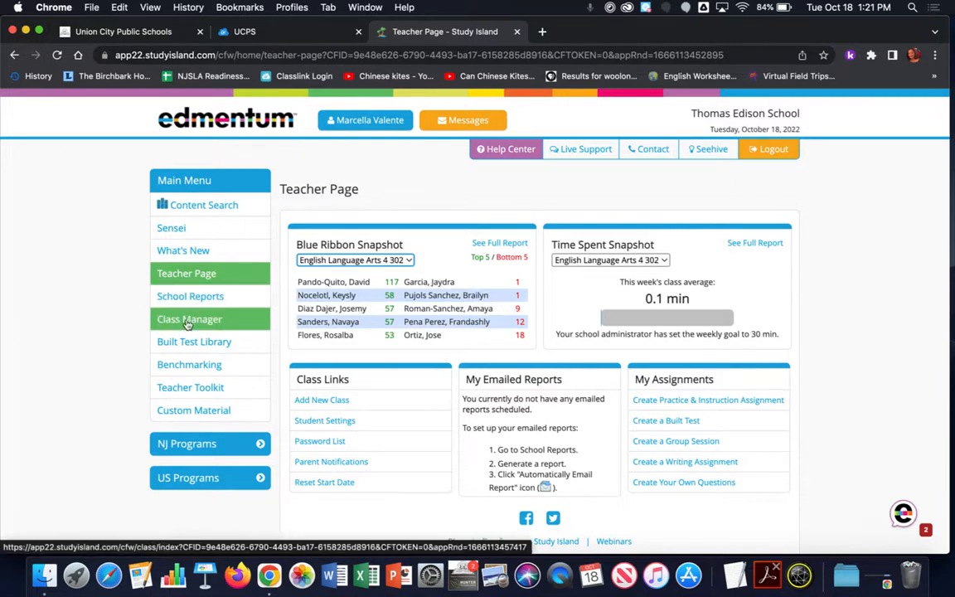
Open Class Manager from the Main Menu to list the teacher's six classes.
click(189, 319)
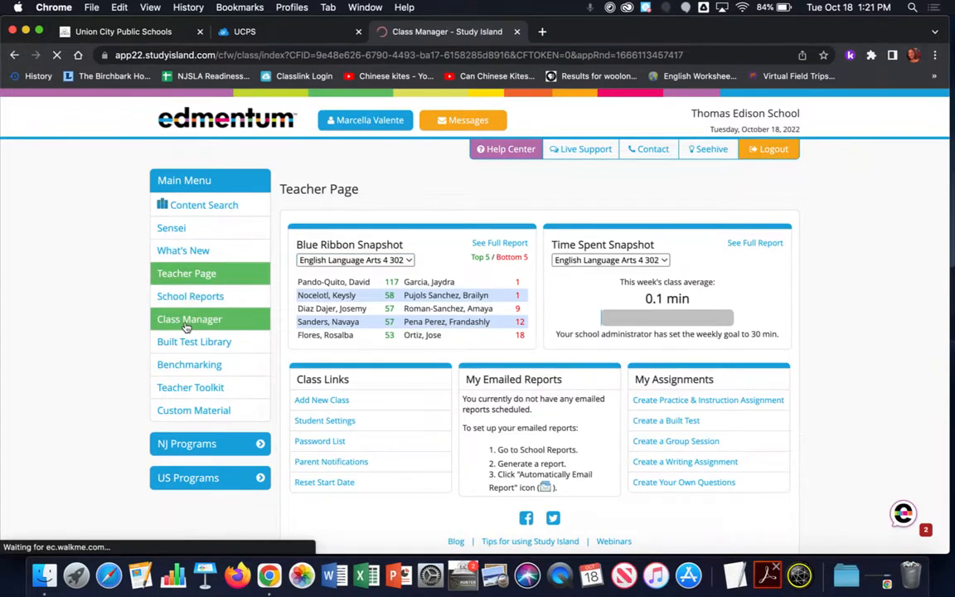
click(189, 319)
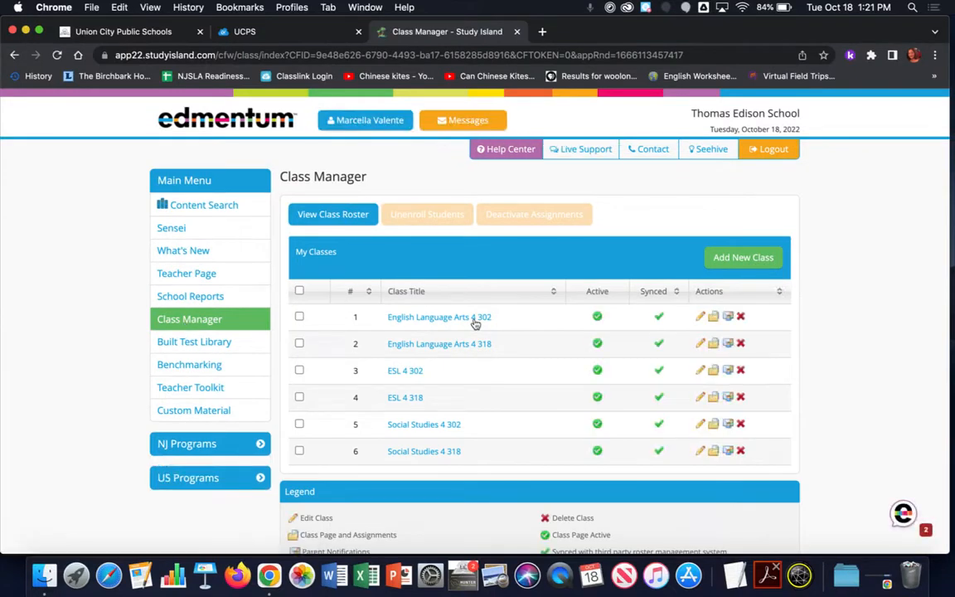
mouse_move(465, 434)
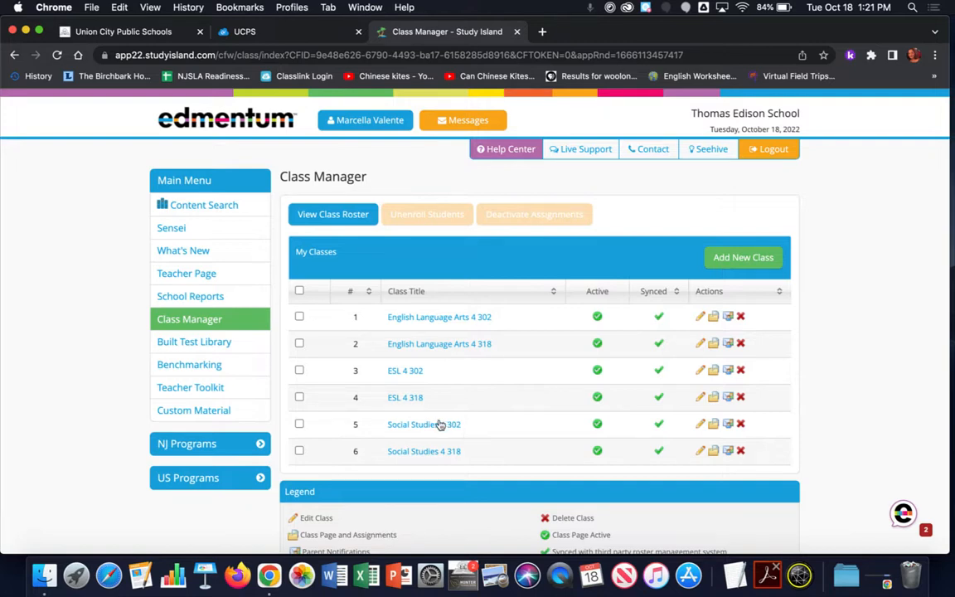
Open the Social Studies 4 302 class page and scroll to its Class Assignments.
click(423, 423)
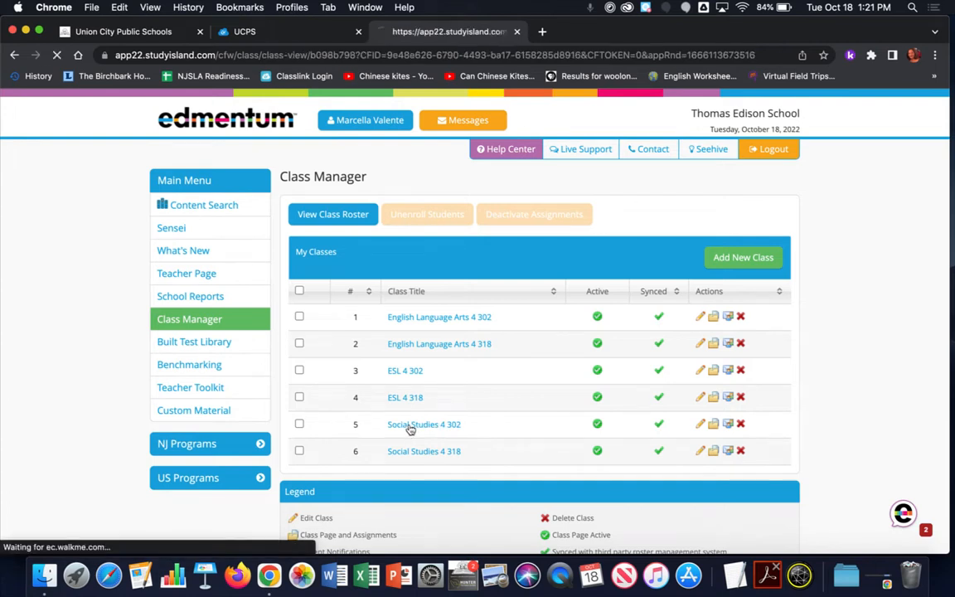
click(424, 424)
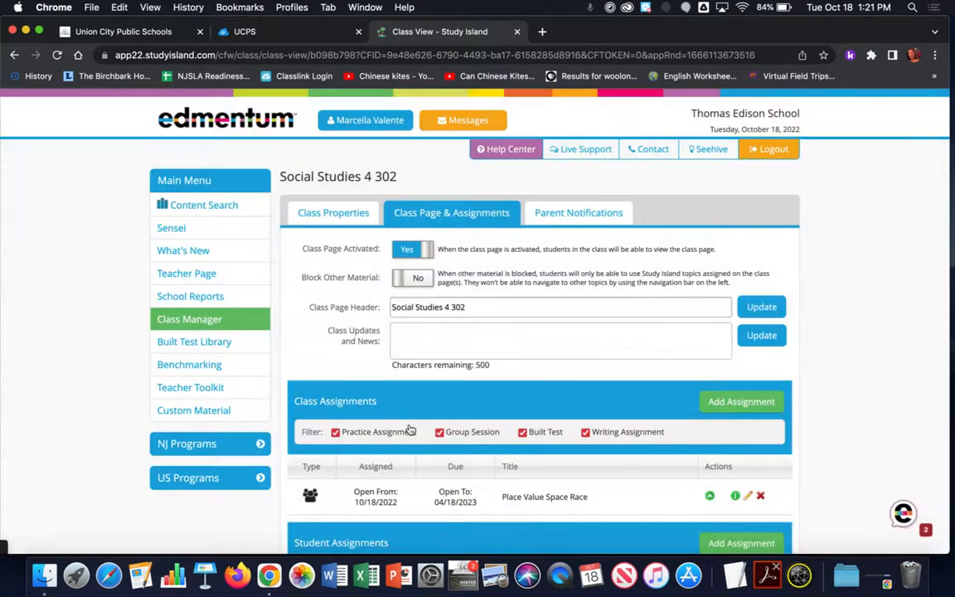
scroll(down, 3)
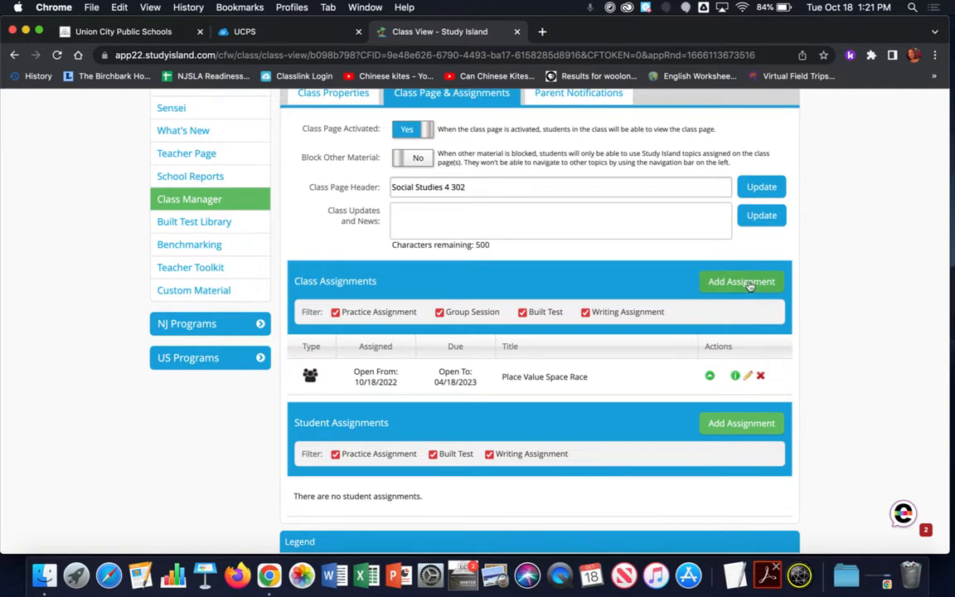
Add a new Checkpoint assignment from the Group Session assignment types.
click(740, 281)
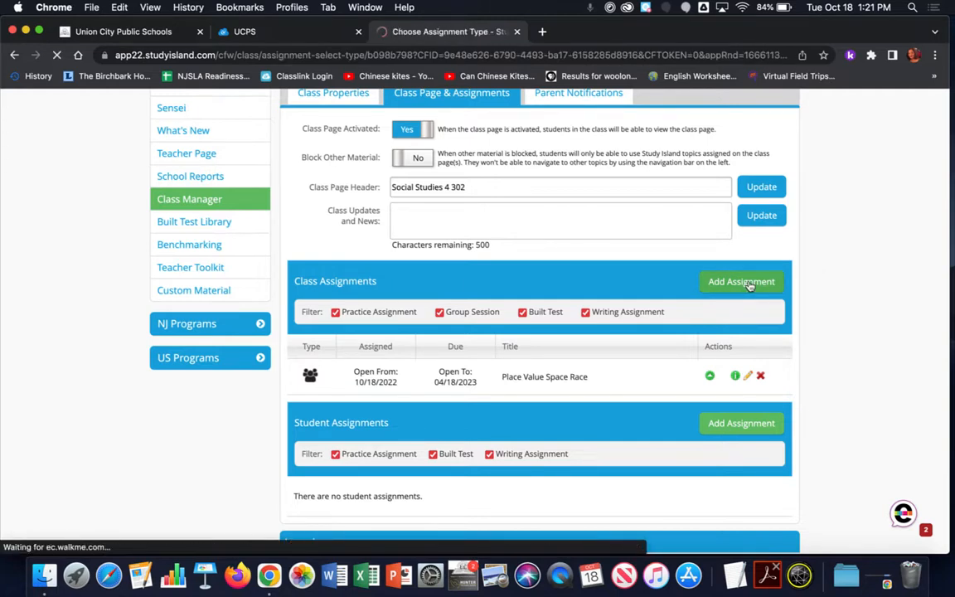
click(740, 281)
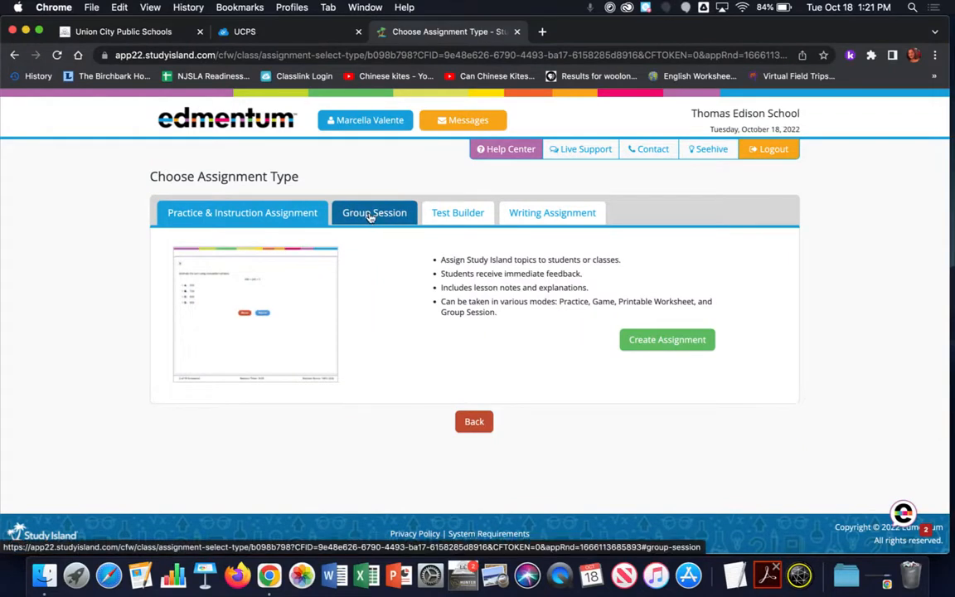
click(374, 212)
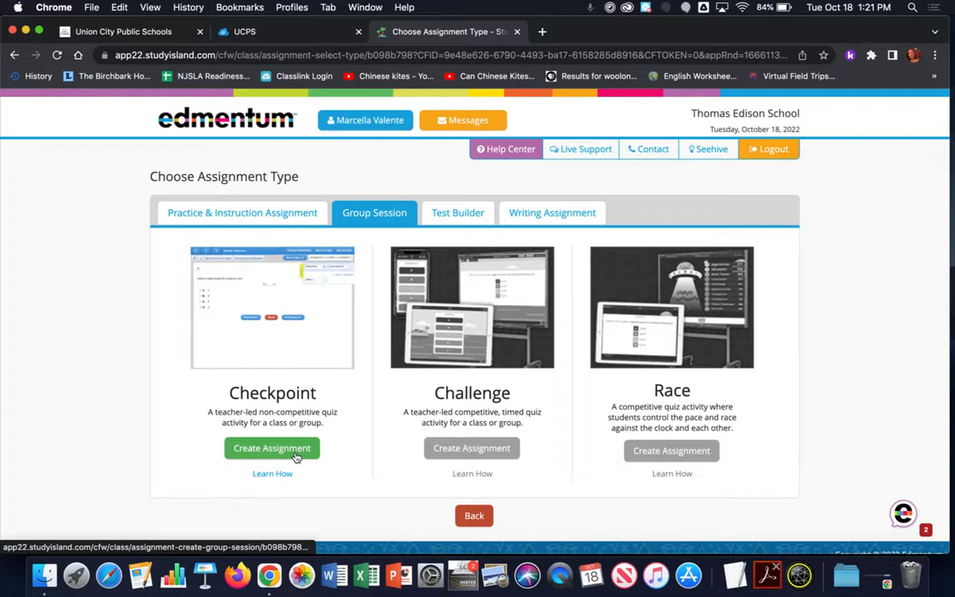
mouse_move(272, 447)
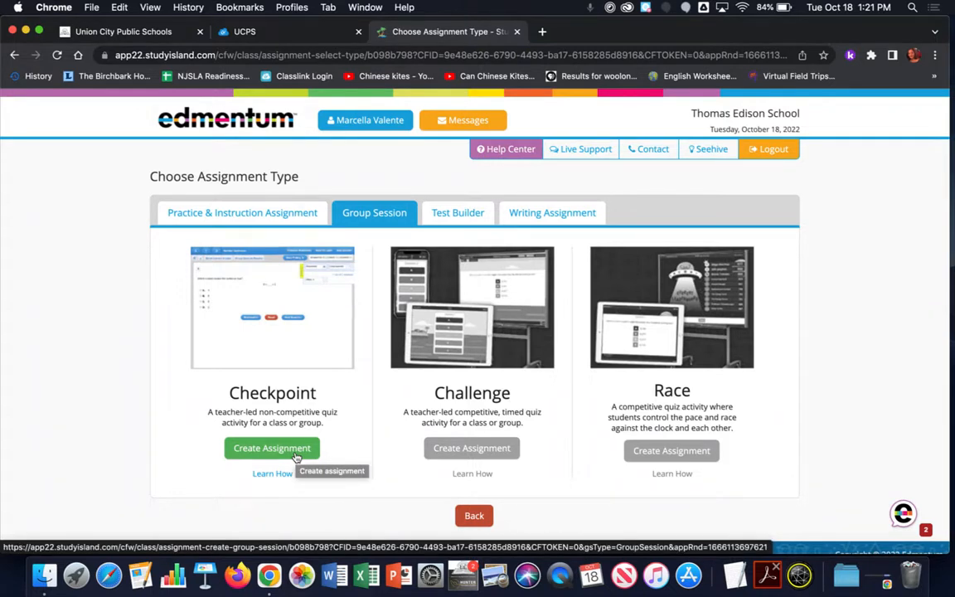
click(272, 447)
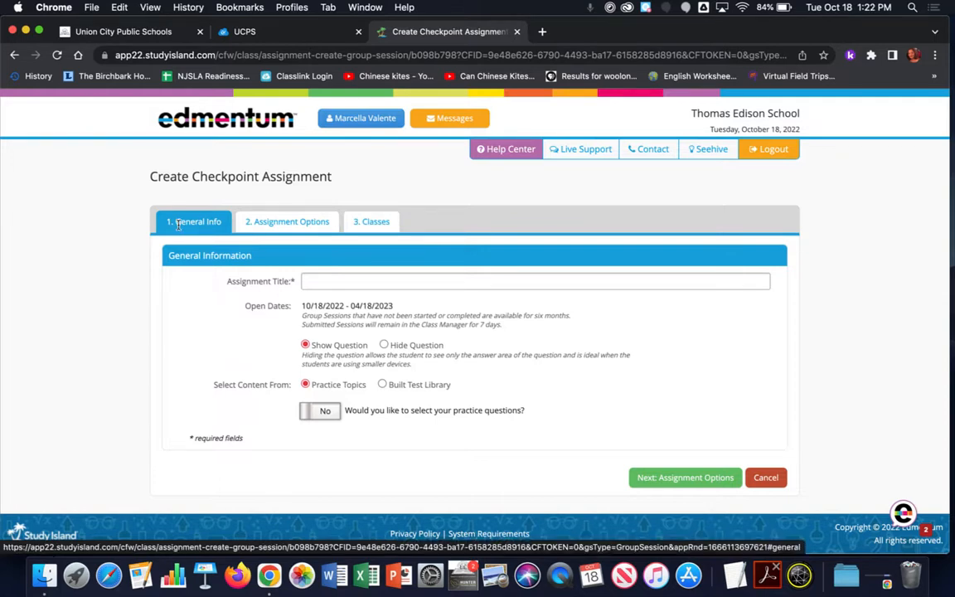
mouse_move(196, 238)
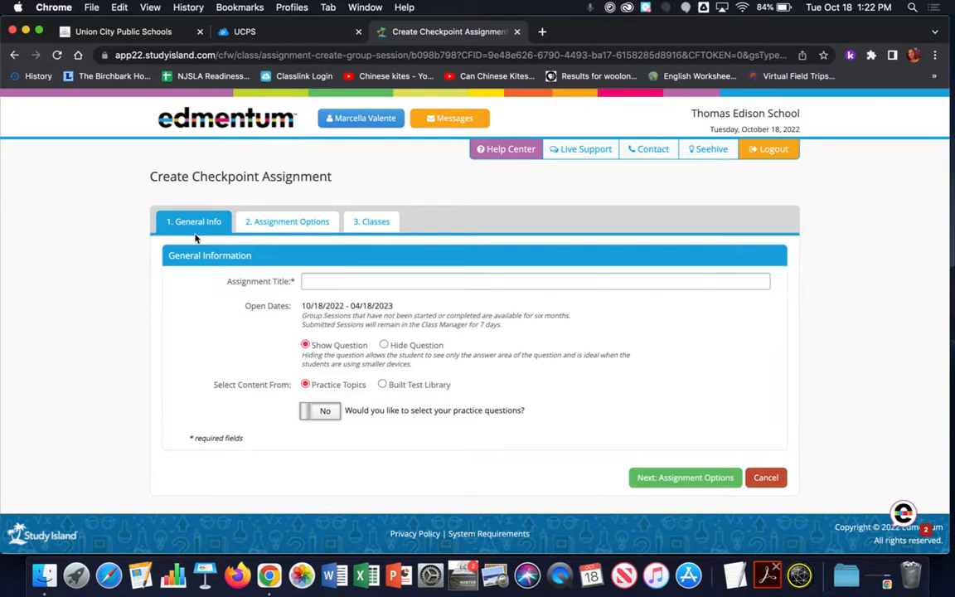
Enter 'Checkpoint' as the assignment title.
click(534, 281)
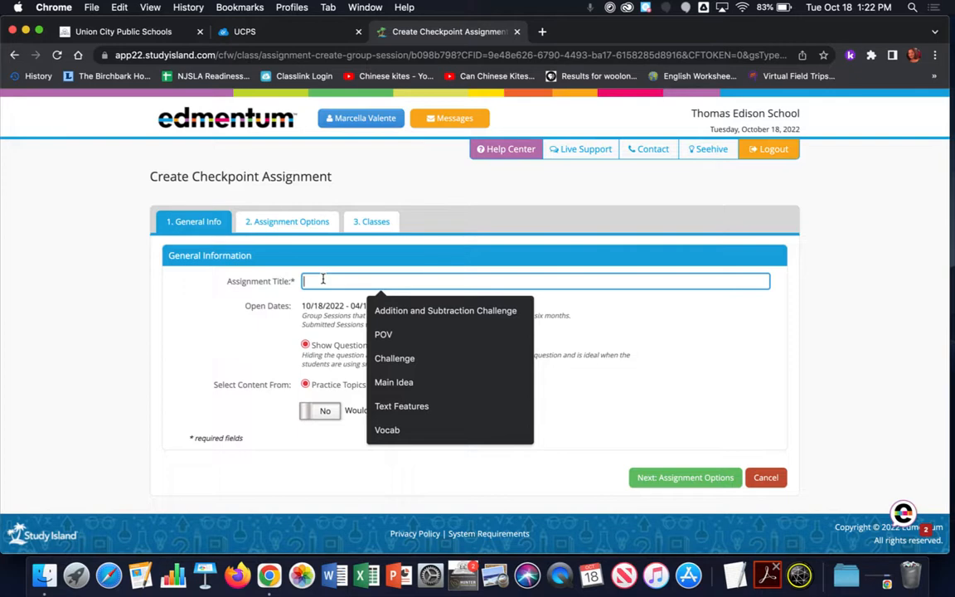
text(Checkp)
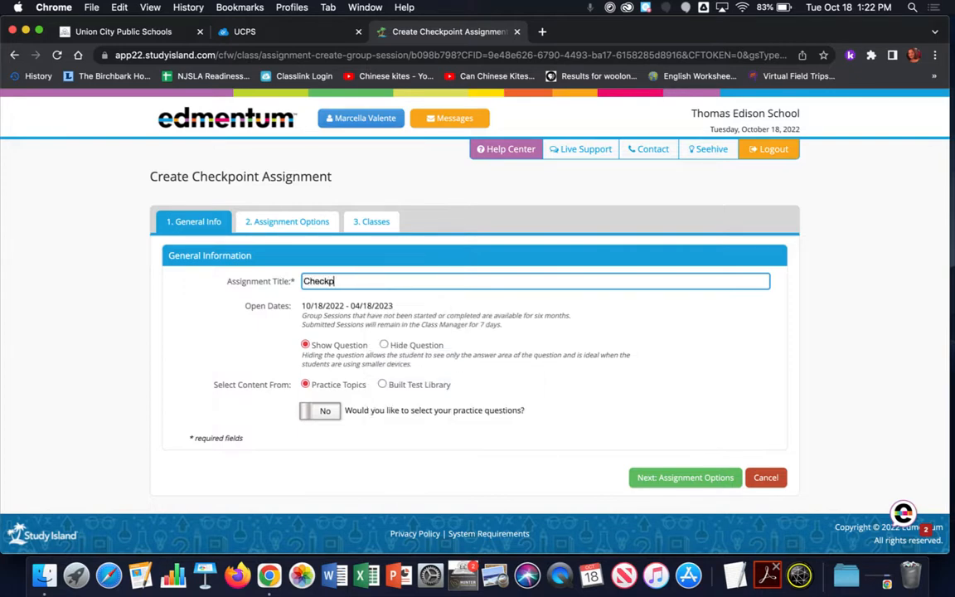
text(oint)
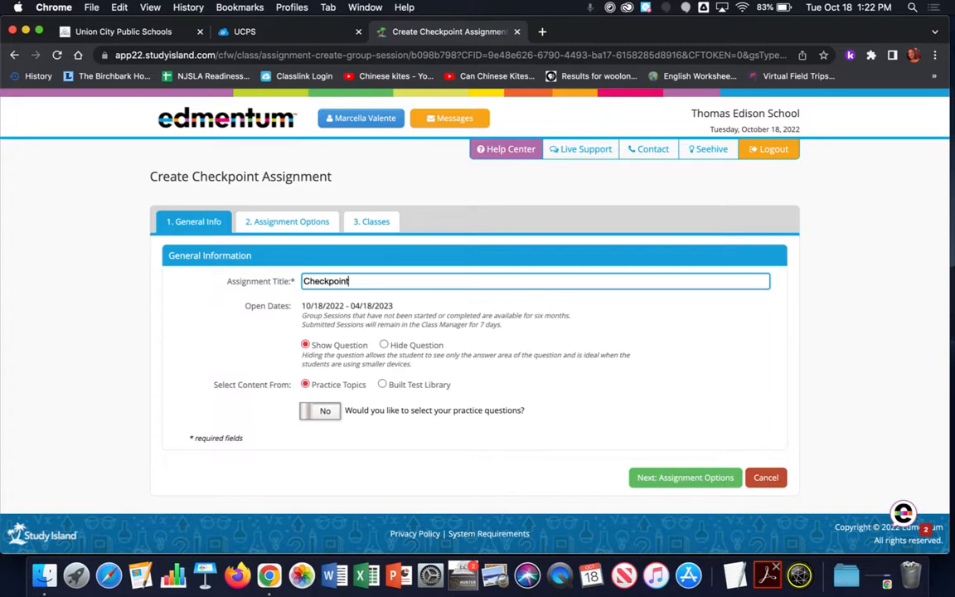
mouse_move(282, 313)
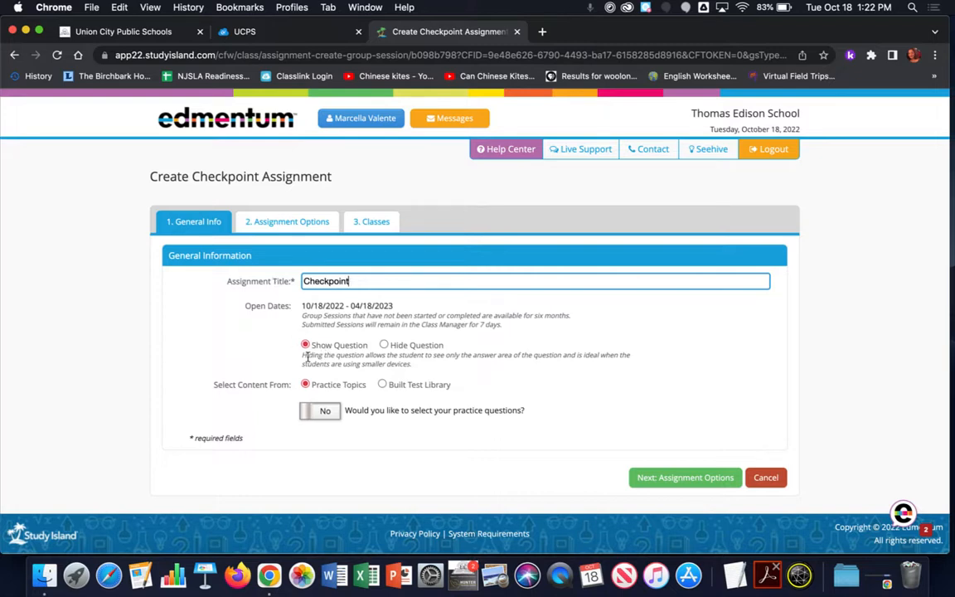
mouse_move(397, 354)
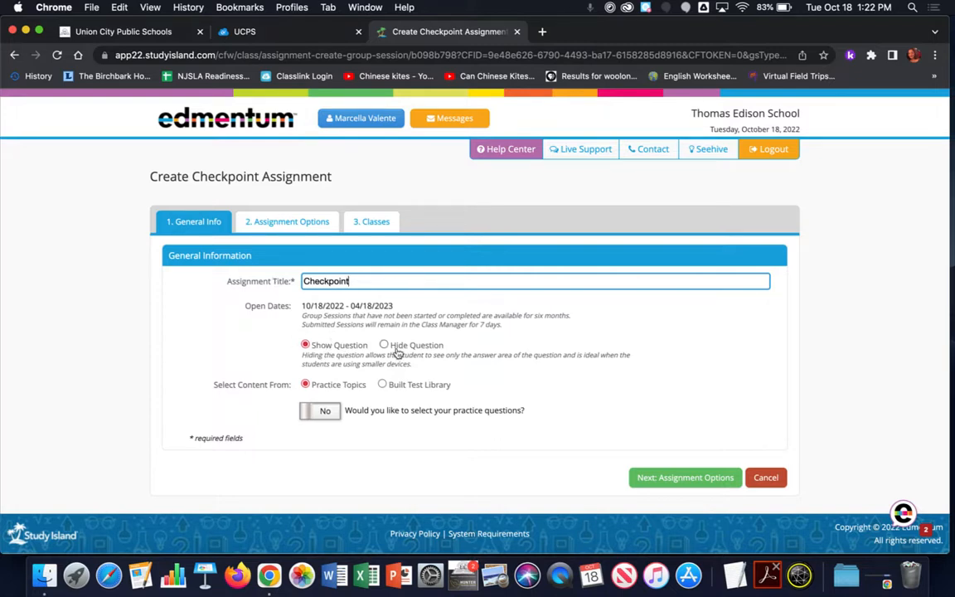
mouse_move(360, 367)
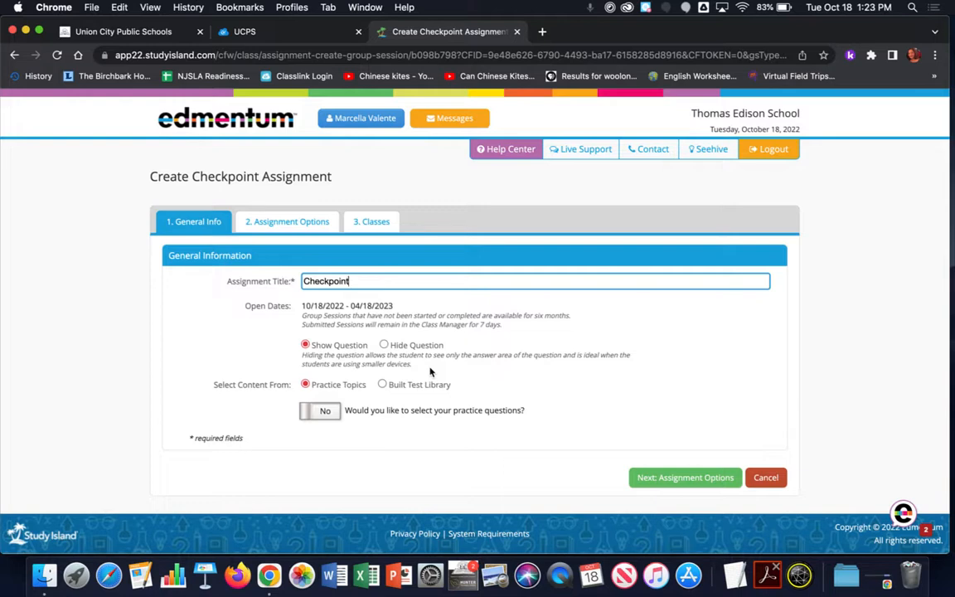
mouse_move(405, 350)
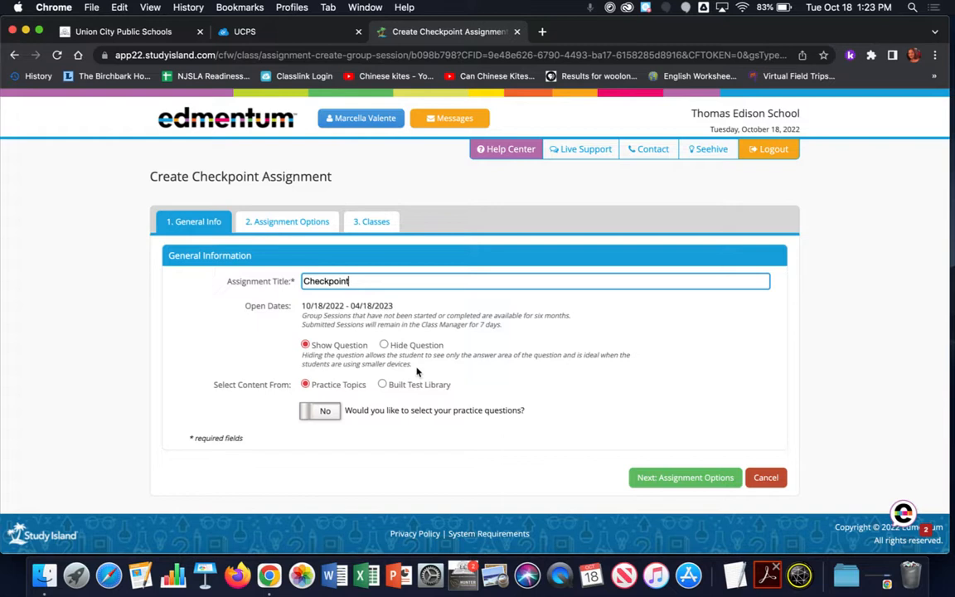
mouse_move(418, 371)
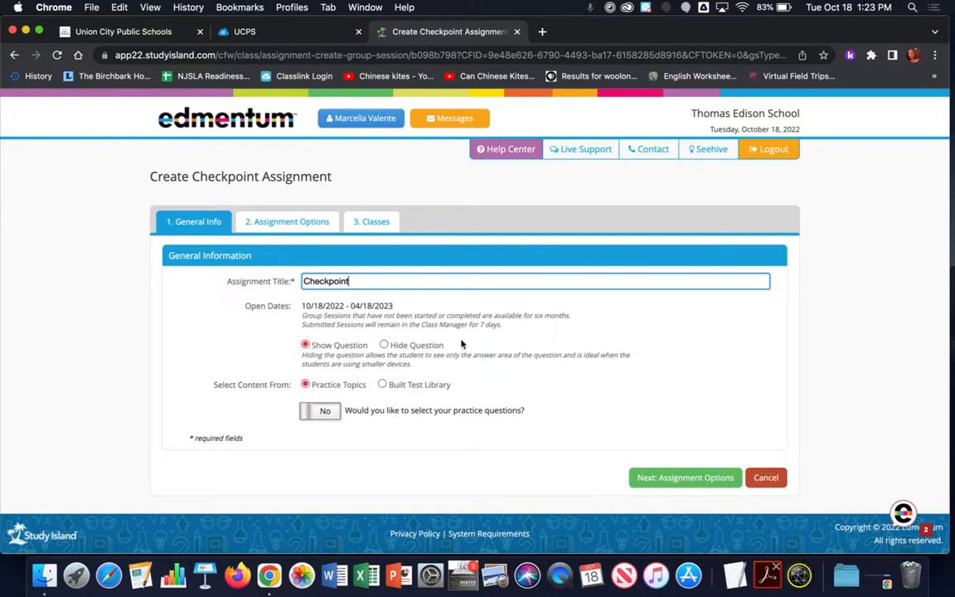
mouse_move(282, 346)
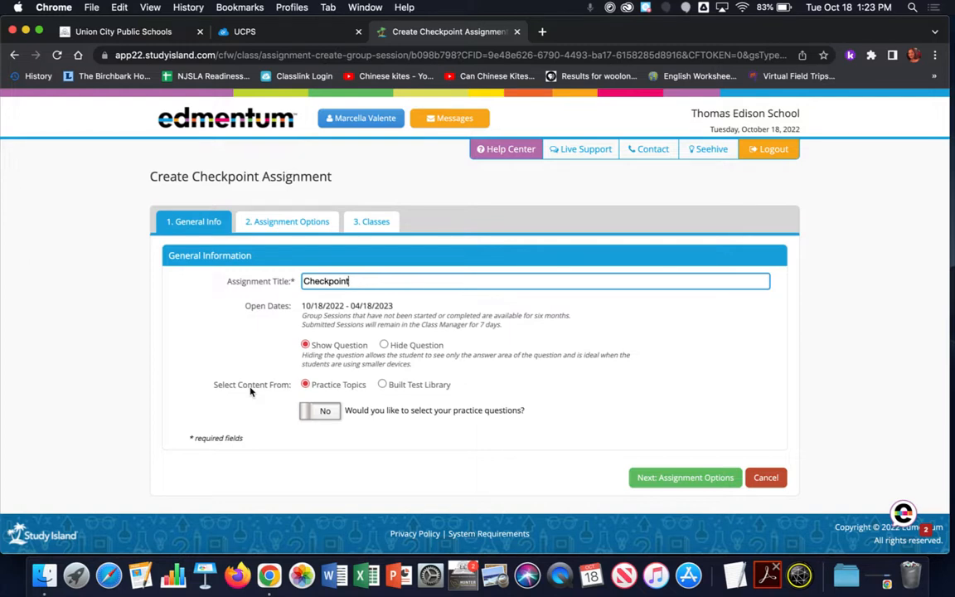
mouse_move(388, 386)
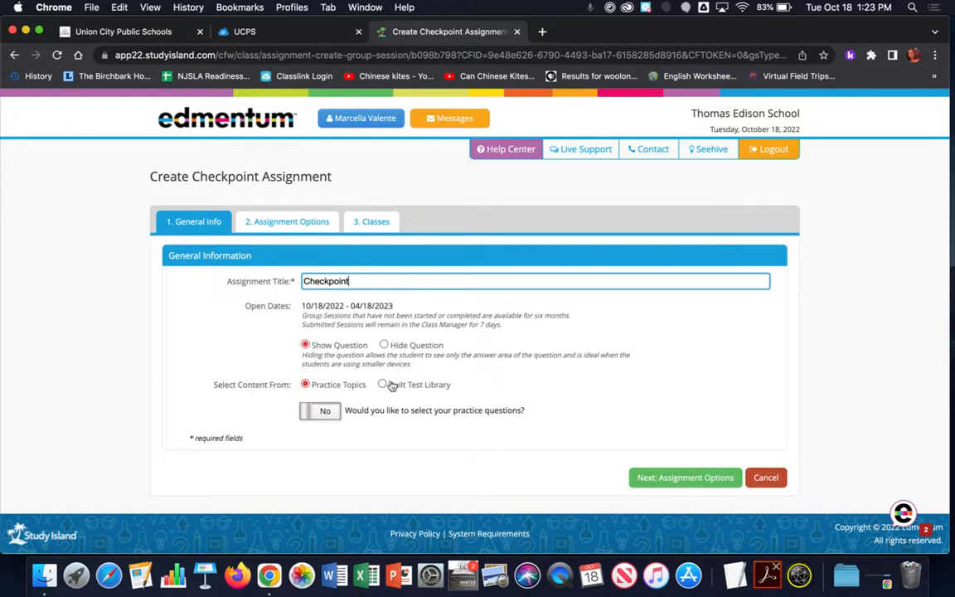
mouse_move(389, 385)
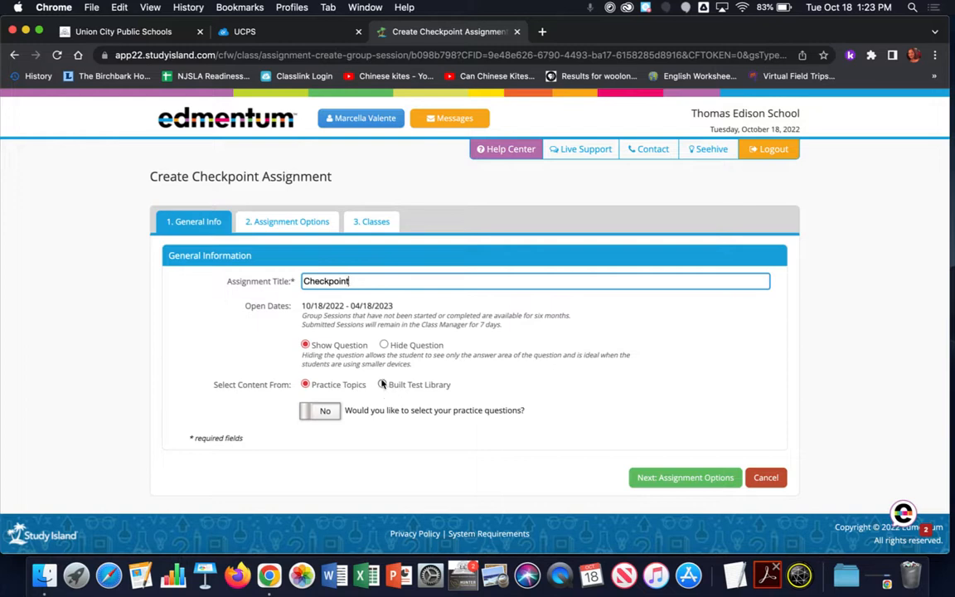
Switch the content source from Practice Topics to Built Test Library.
click(382, 384)
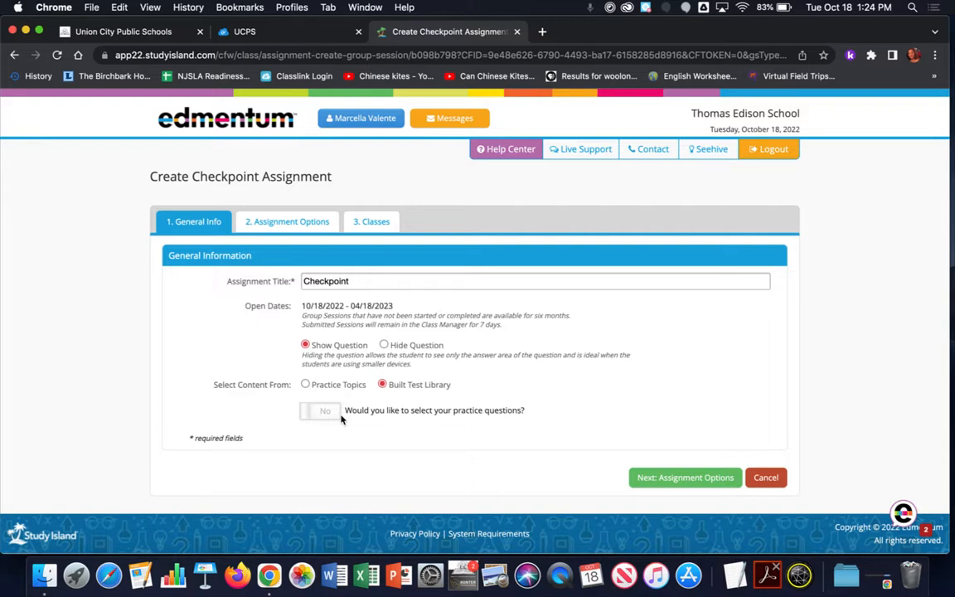
mouse_move(579, 378)
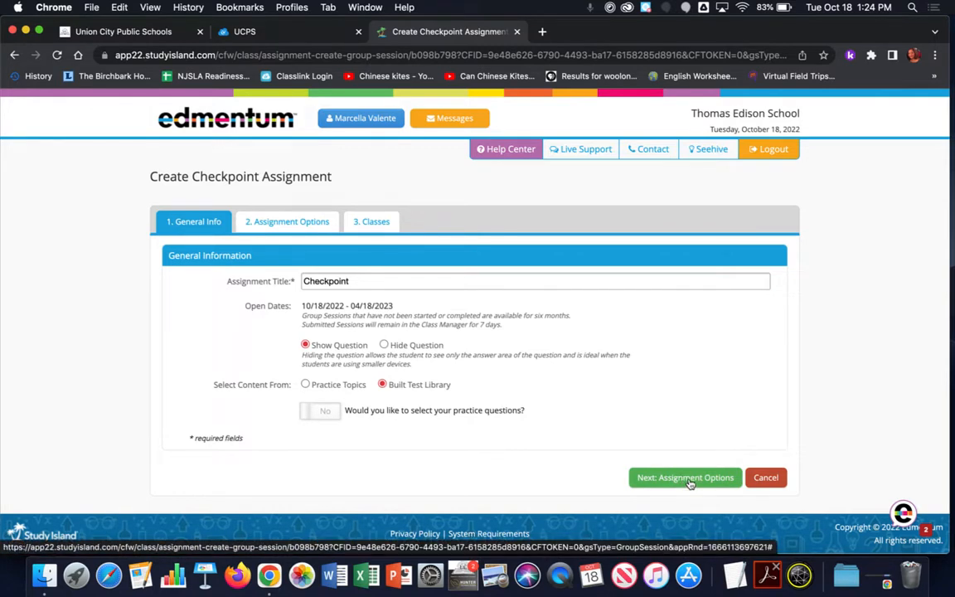
In Assignment Options, choose 4th Grade NJ Standards Mastery and subject Math (Student Learning Standards).
click(685, 477)
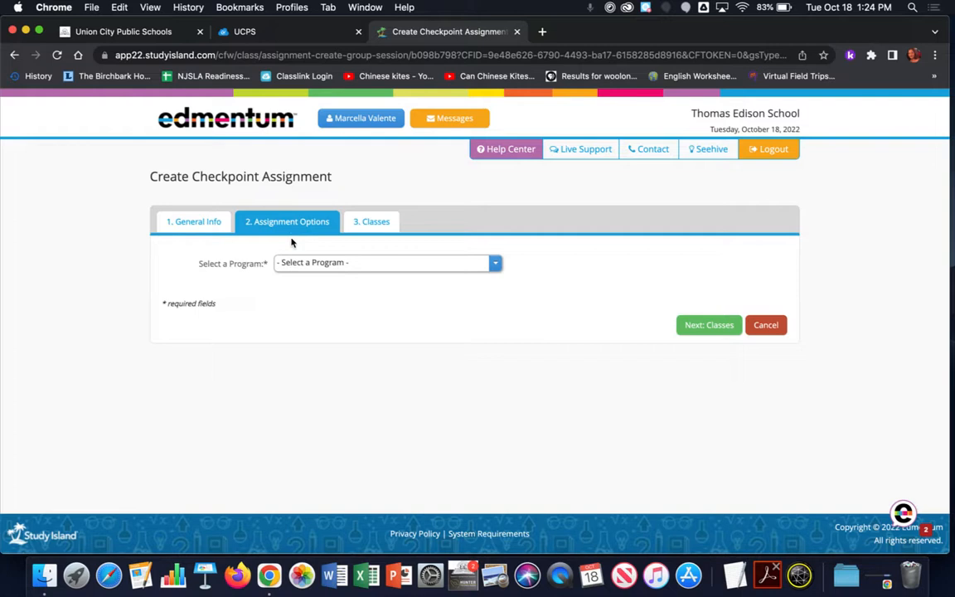
click(386, 262)
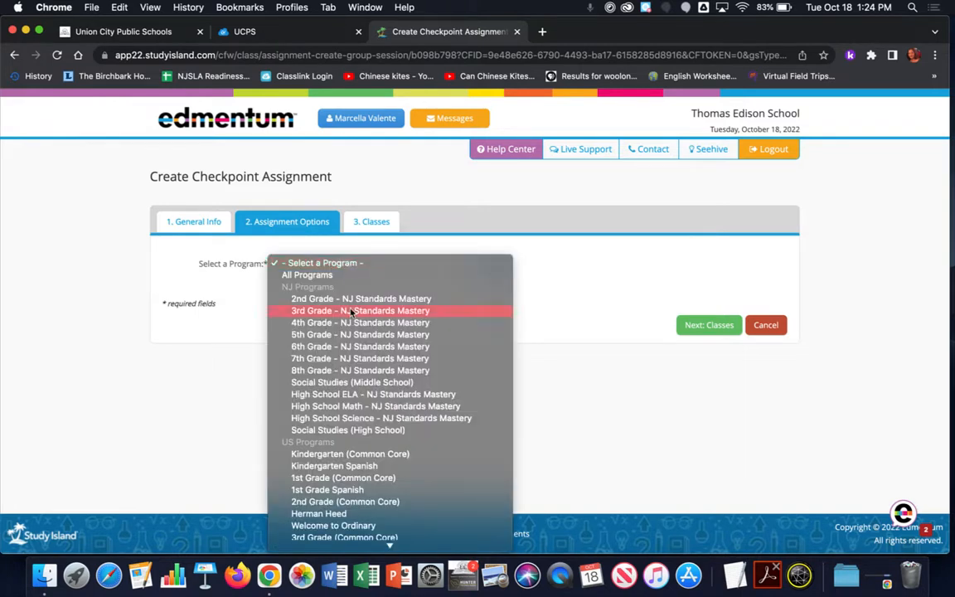
click(361, 323)
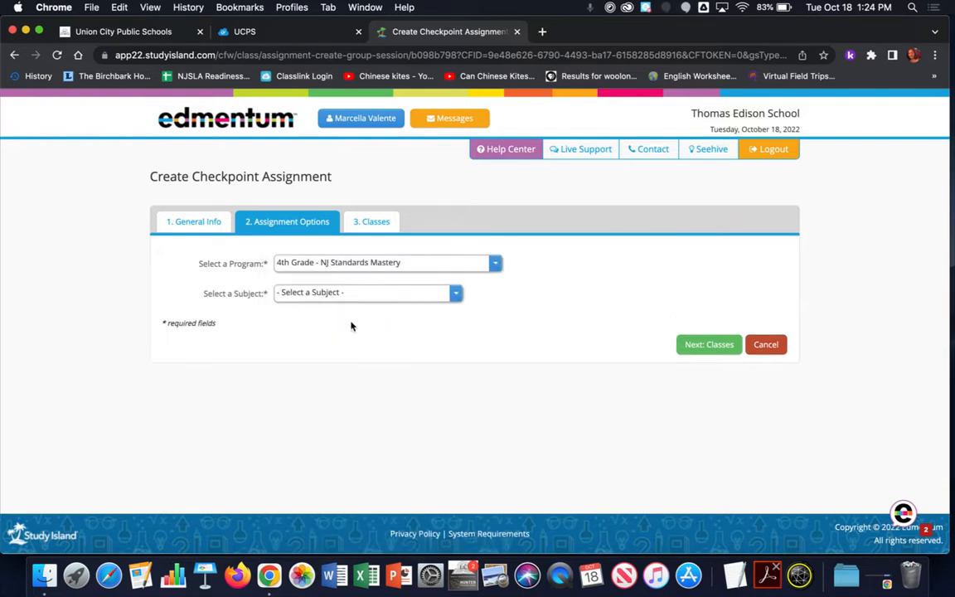
mouse_move(350, 310)
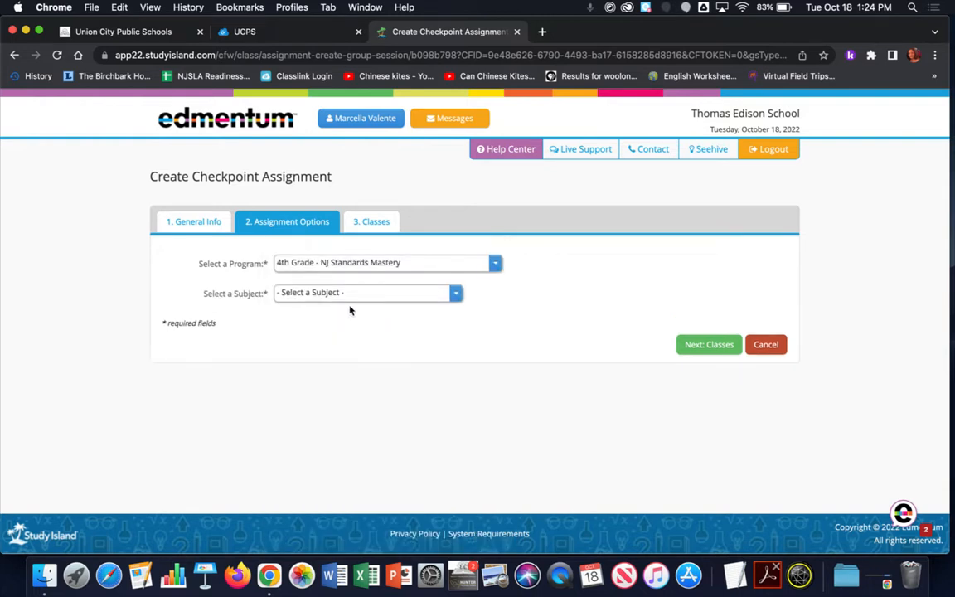
click(365, 292)
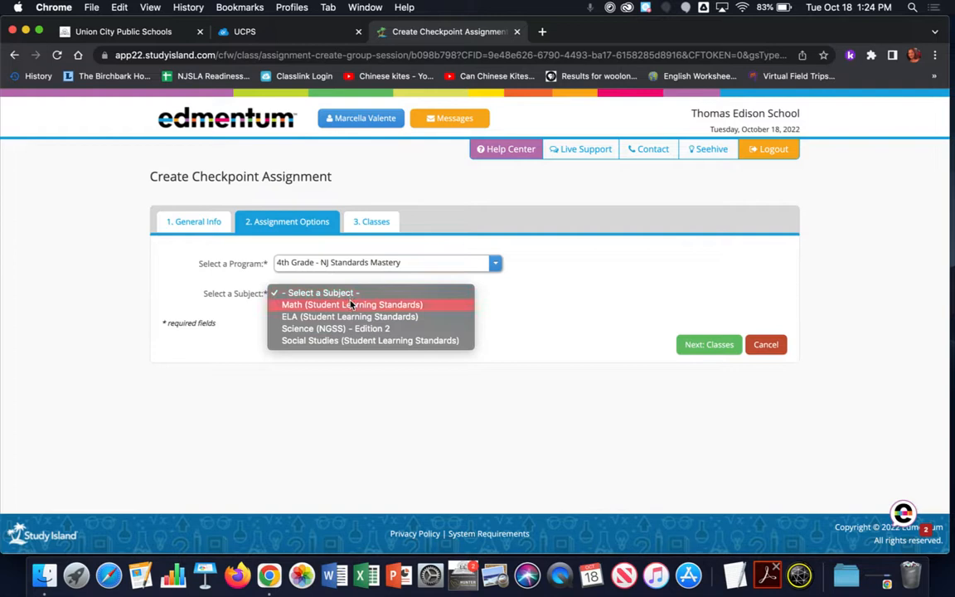
click(352, 304)
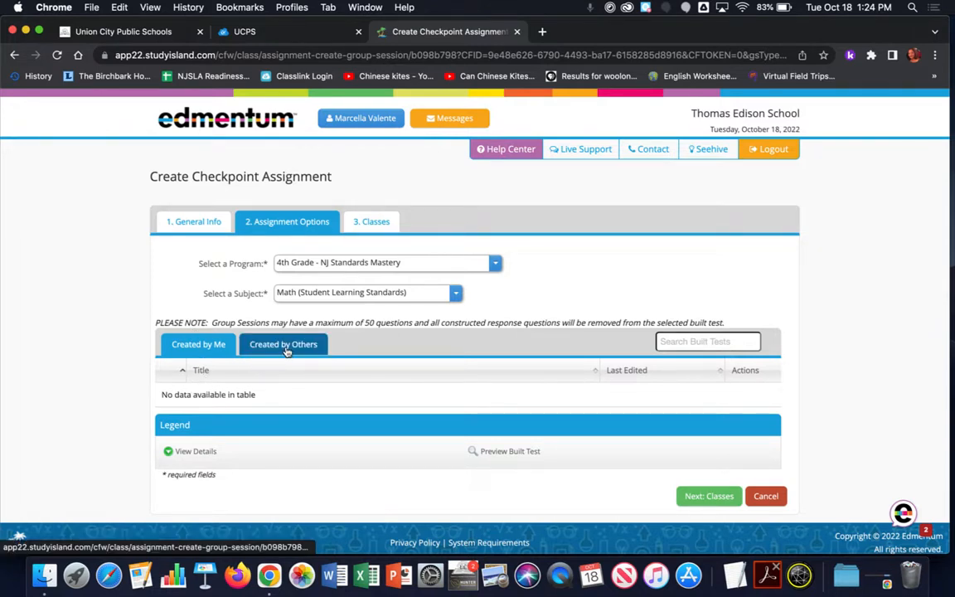
From tests Created by Others, select the G4-A2 Adding and Subtracting Multi-Digit Whole Numbers test.
click(283, 344)
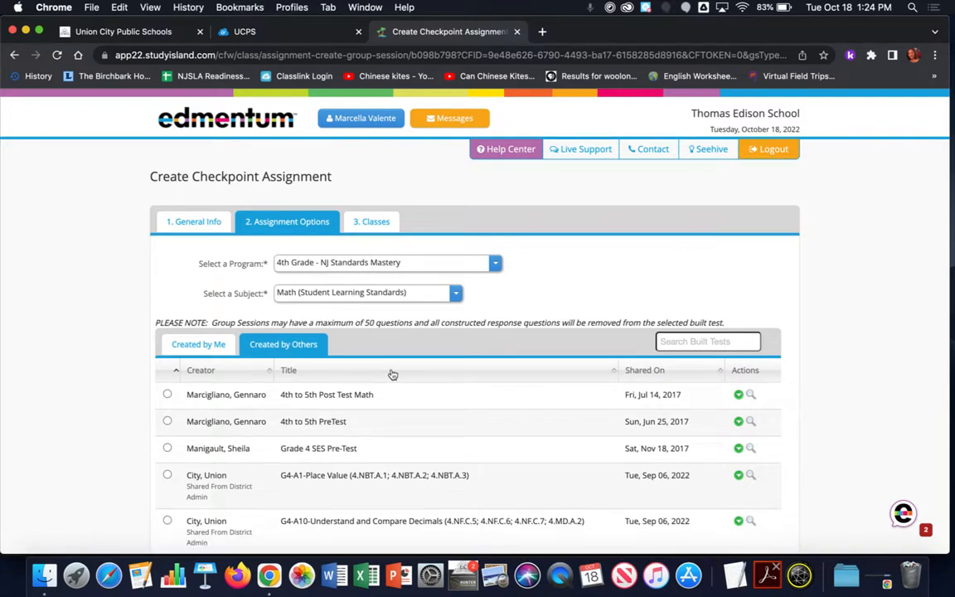
scroll(down, 3)
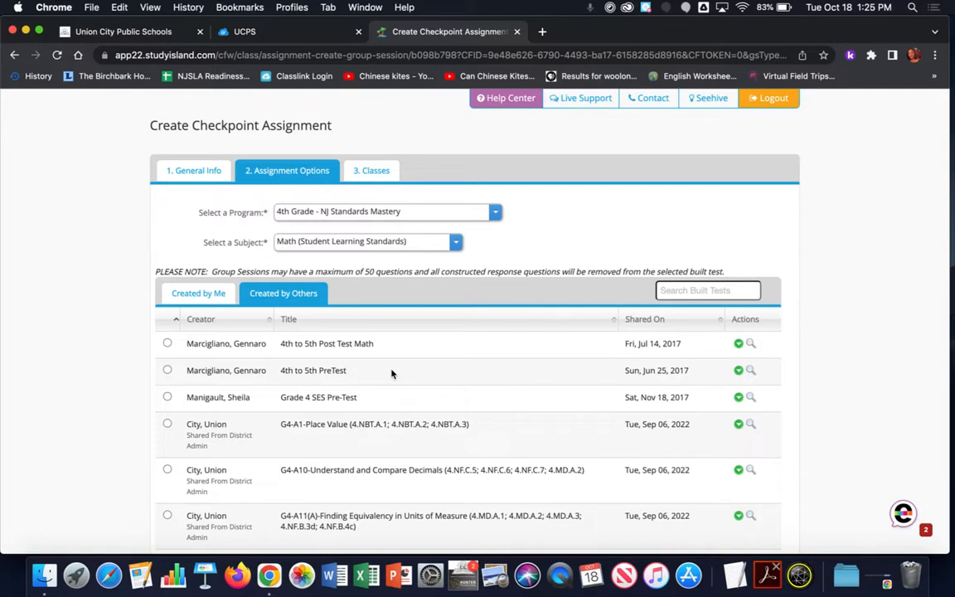
click(198, 293)
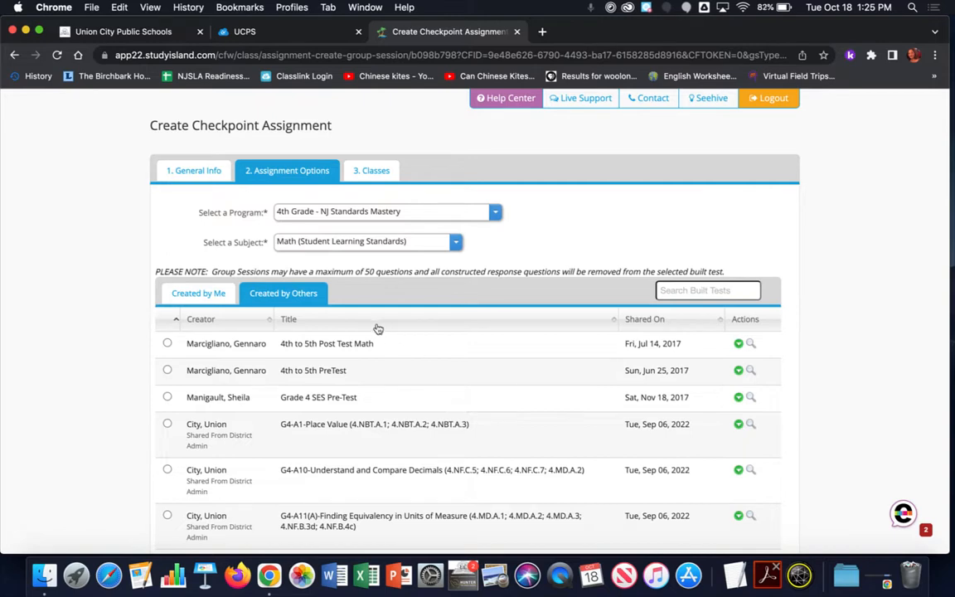
mouse_move(224, 331)
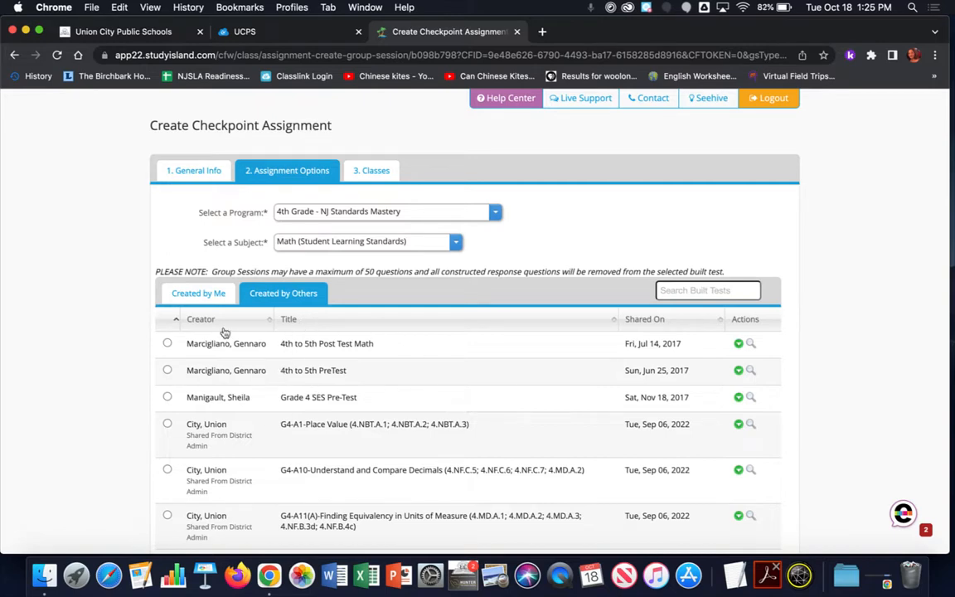
scroll(down, 3)
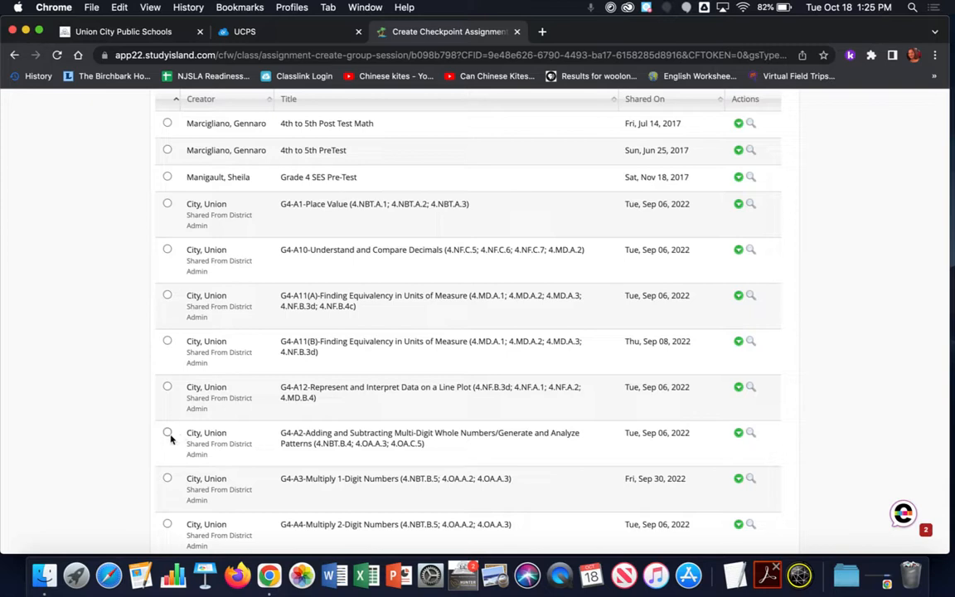
click(168, 432)
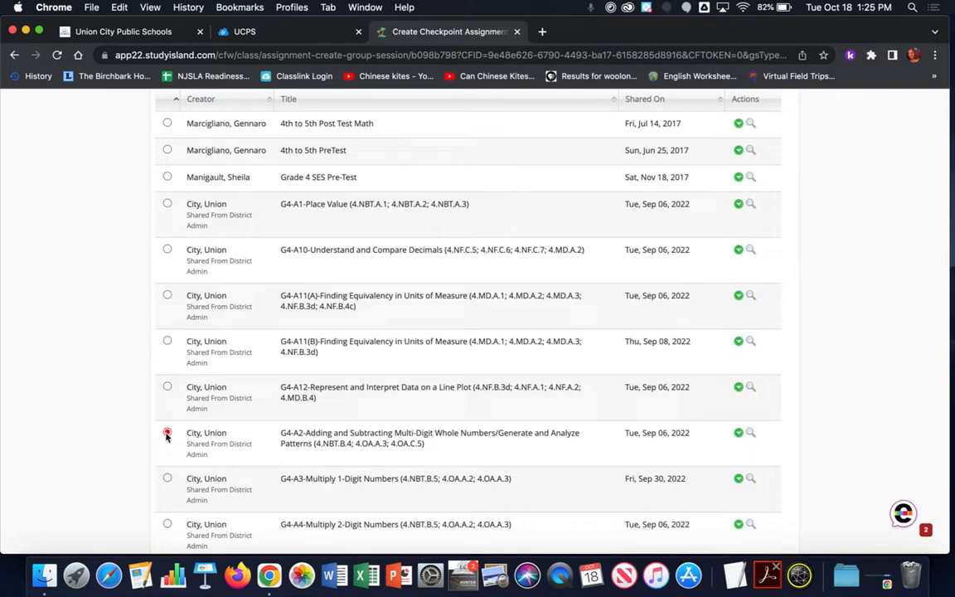
click(167, 433)
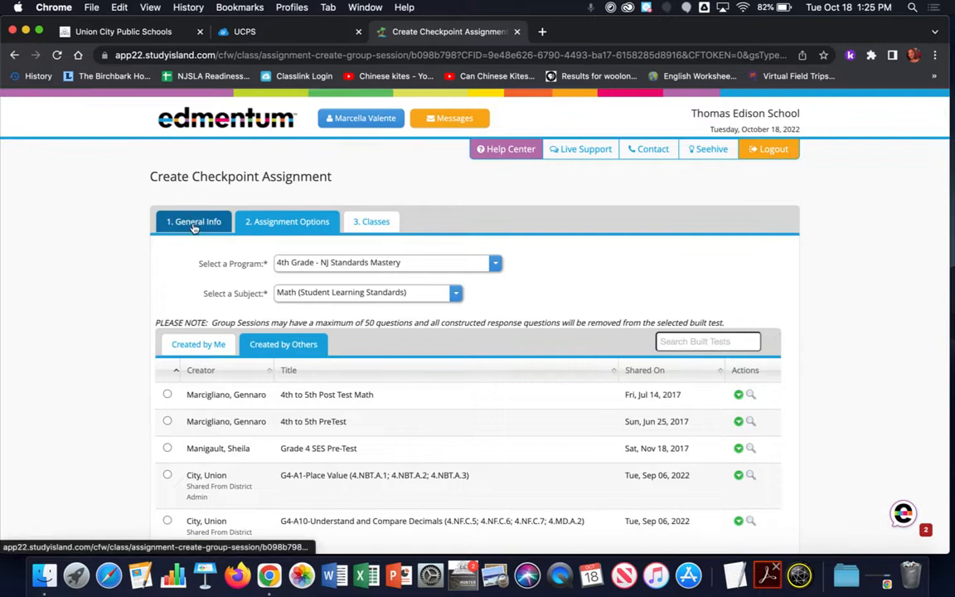
Return to General Info and retitle the assignment after the G4-A2 test, ending '-Checkpoint'.
click(193, 222)
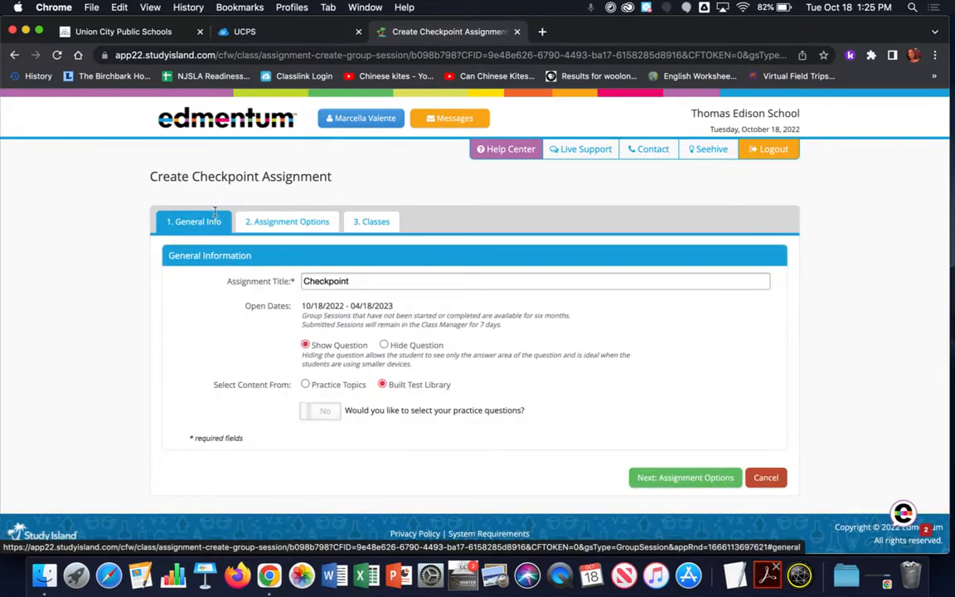
click(534, 281)
text(A2-Adding and Subtracting Multi-Digit Whole Numbers/Generate and Analyze Patterns-)
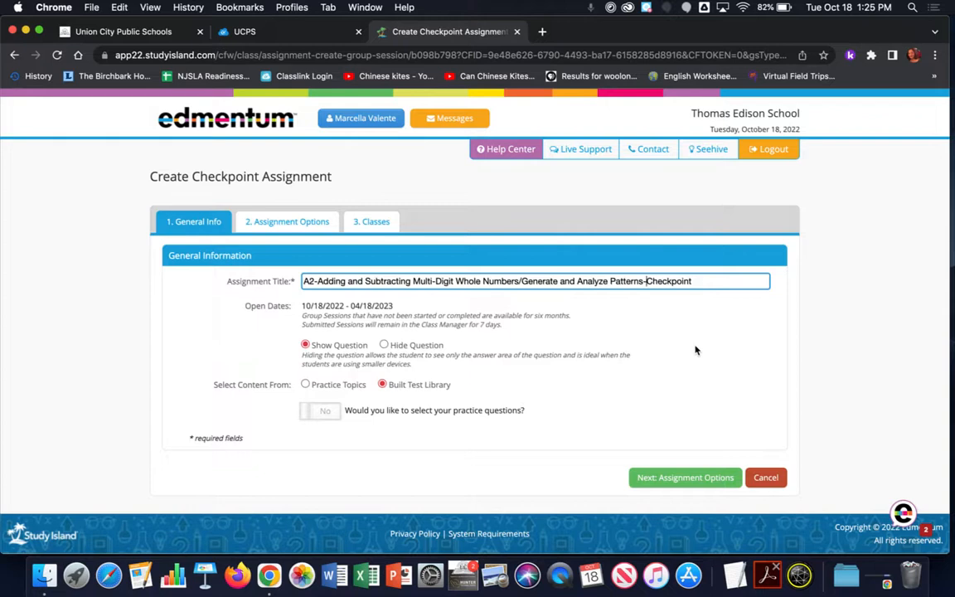
mouse_move(682, 342)
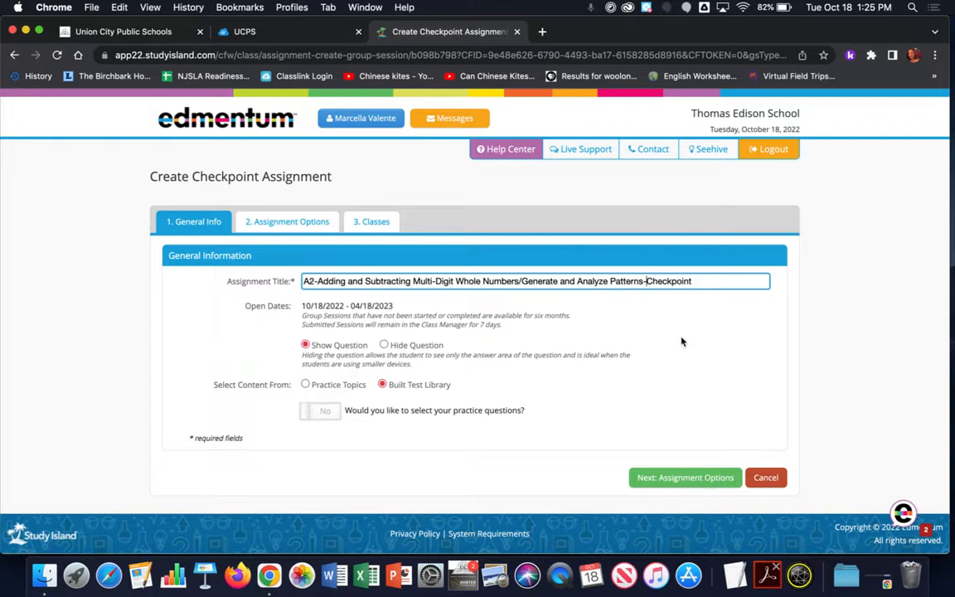
mouse_move(684, 500)
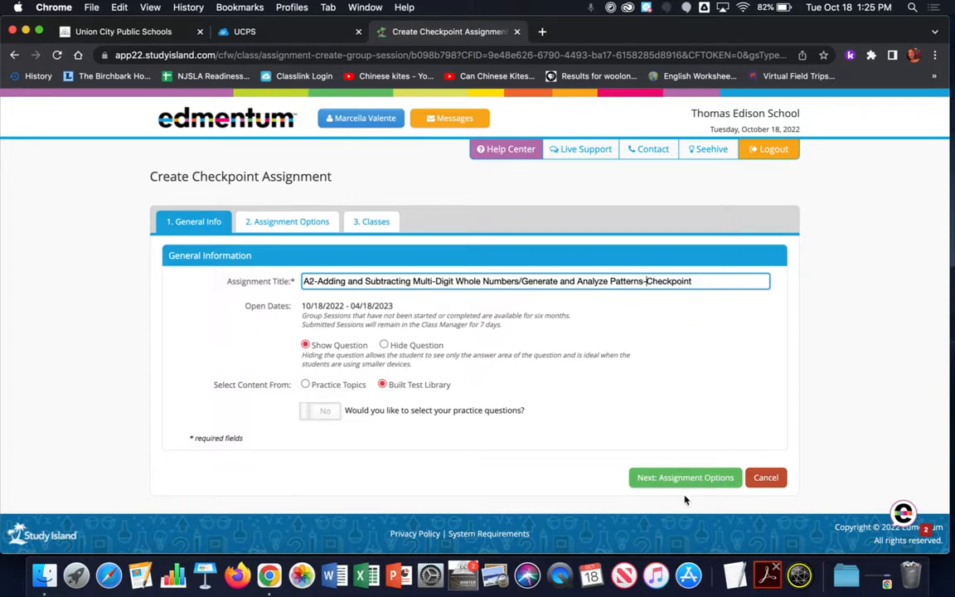
Back in Assignment Options, view G4-A2 details: 5 randomized Patterns and Addition/Subtraction questions.
click(683, 477)
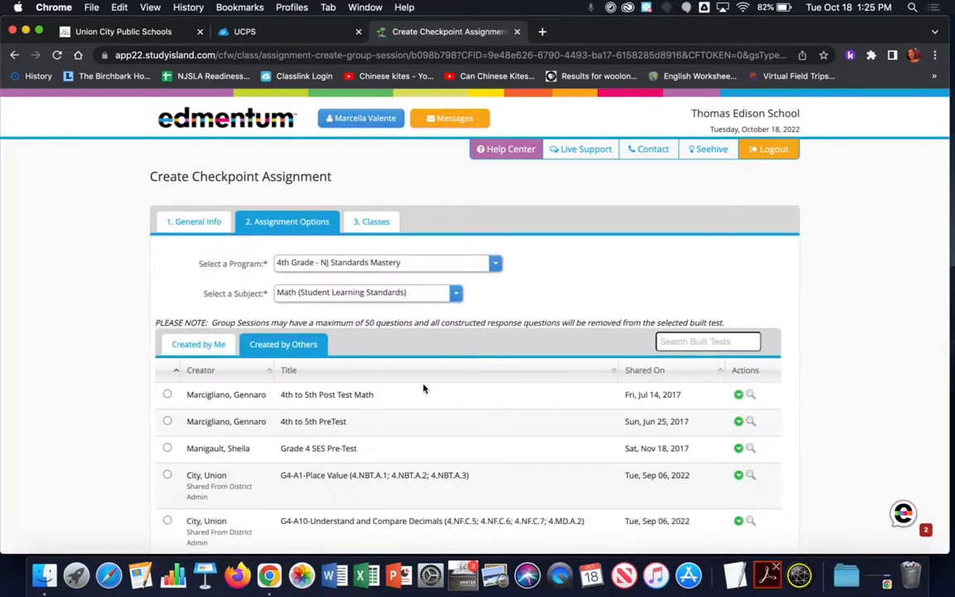
scroll(down, 3)
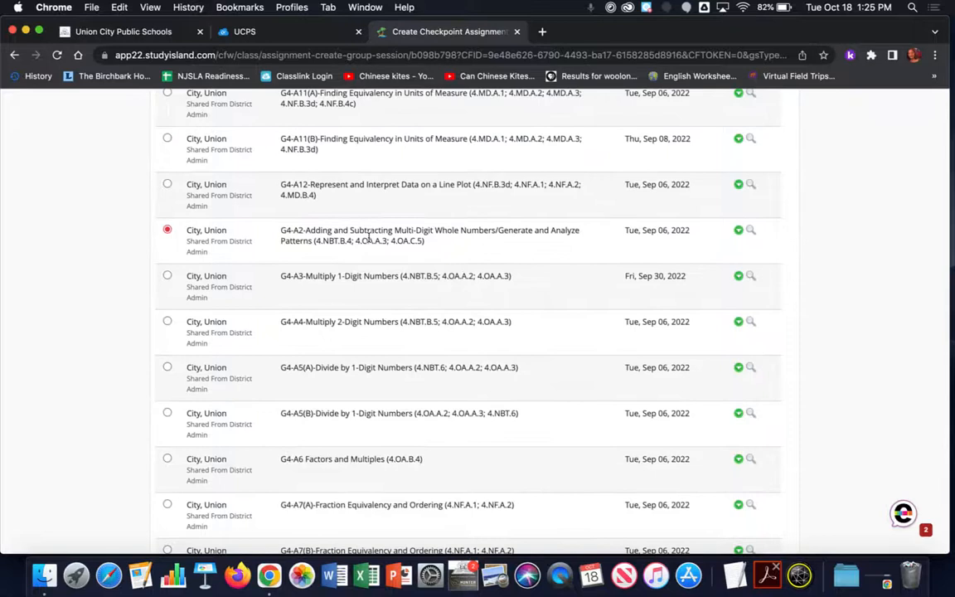
scroll(down, 3)
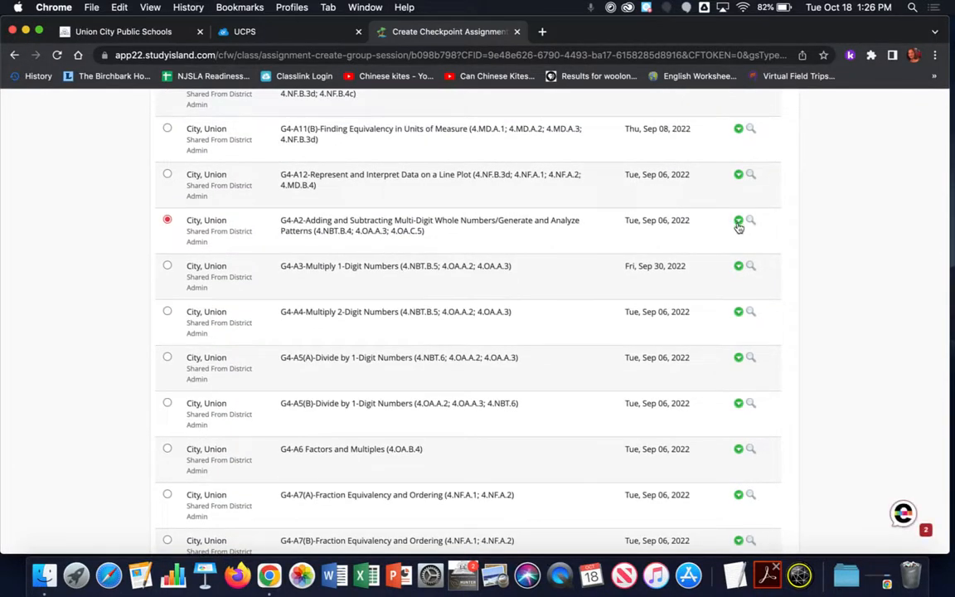
mouse_move(739, 222)
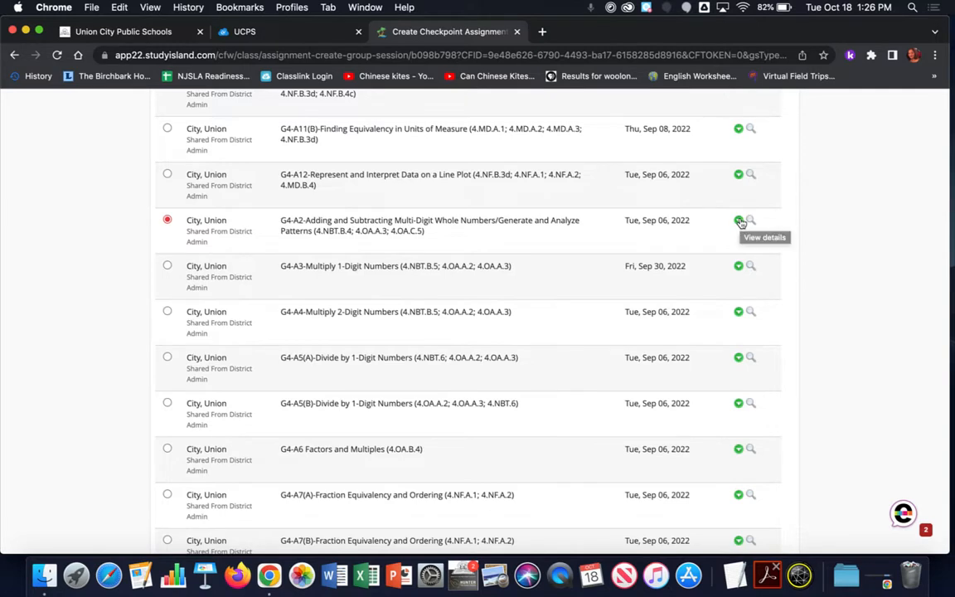
click(737, 221)
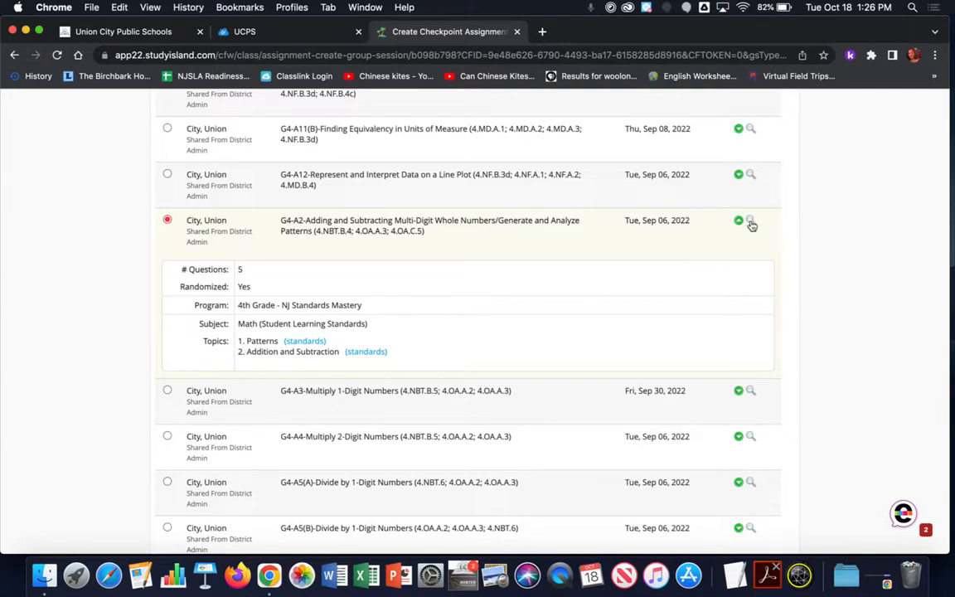
mouse_move(750, 224)
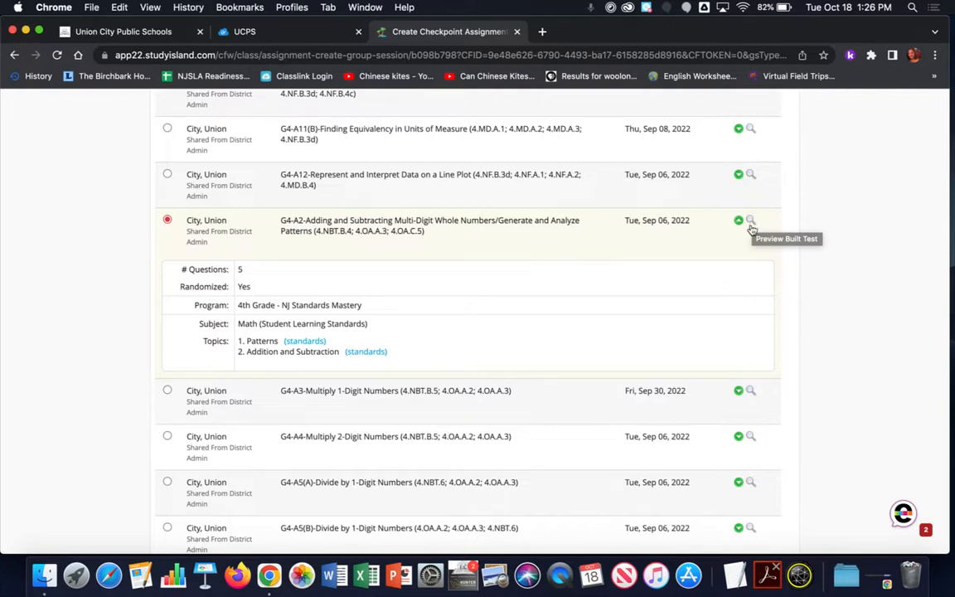
scroll(down, 3)
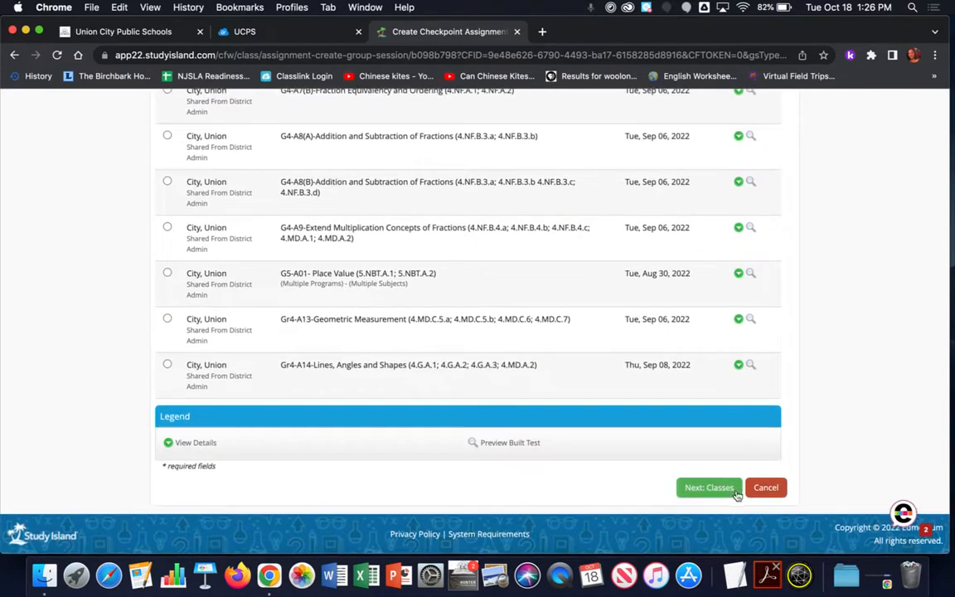
Assign the checkpoint to Social Studies 4 302 and save it.
click(708, 487)
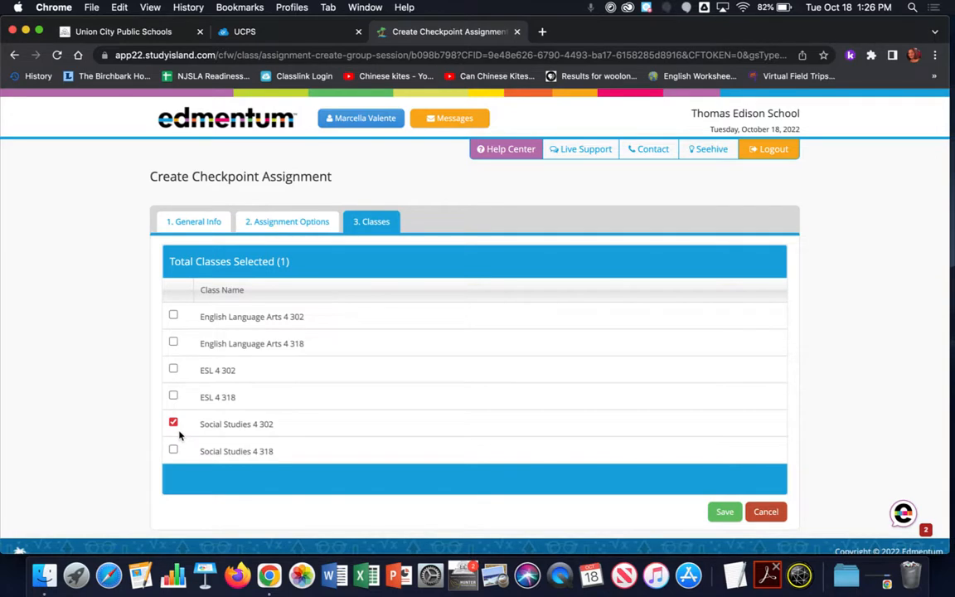
mouse_move(533, 464)
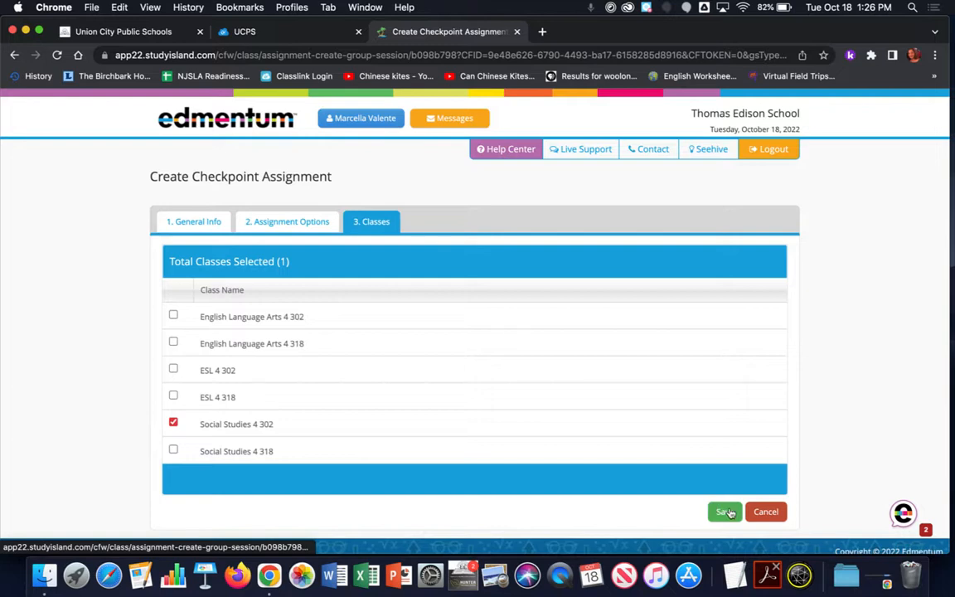
click(723, 511)
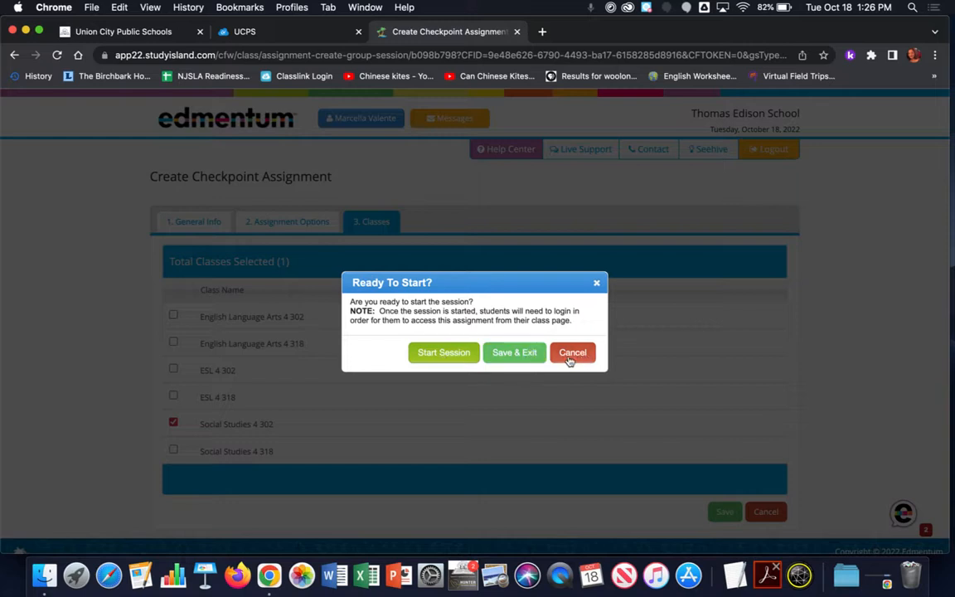
mouse_move(514, 352)
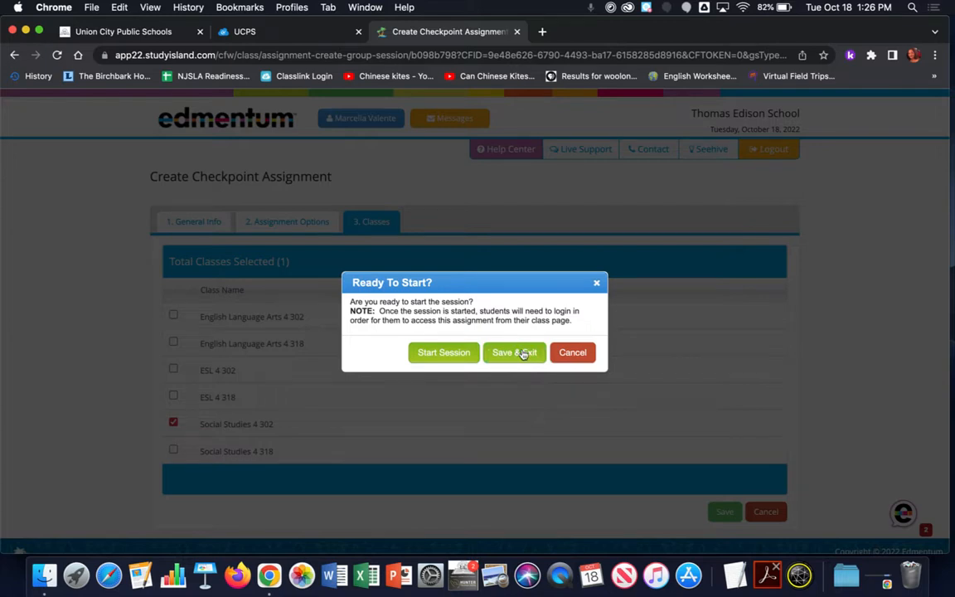
Save and exit the checkpoint session unstarted so it lists under Social Studies 4 302 assignments.
click(514, 353)
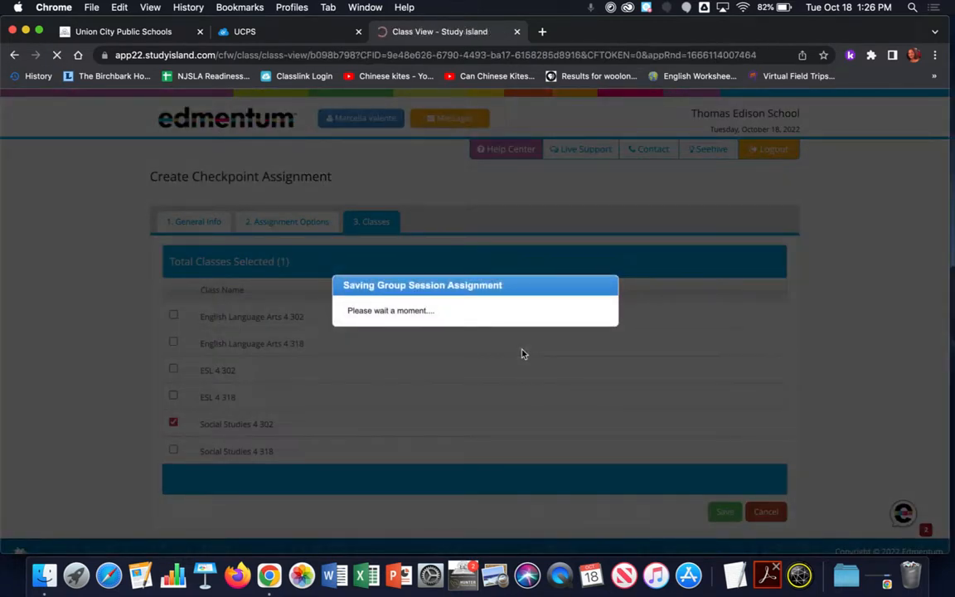
click(724, 511)
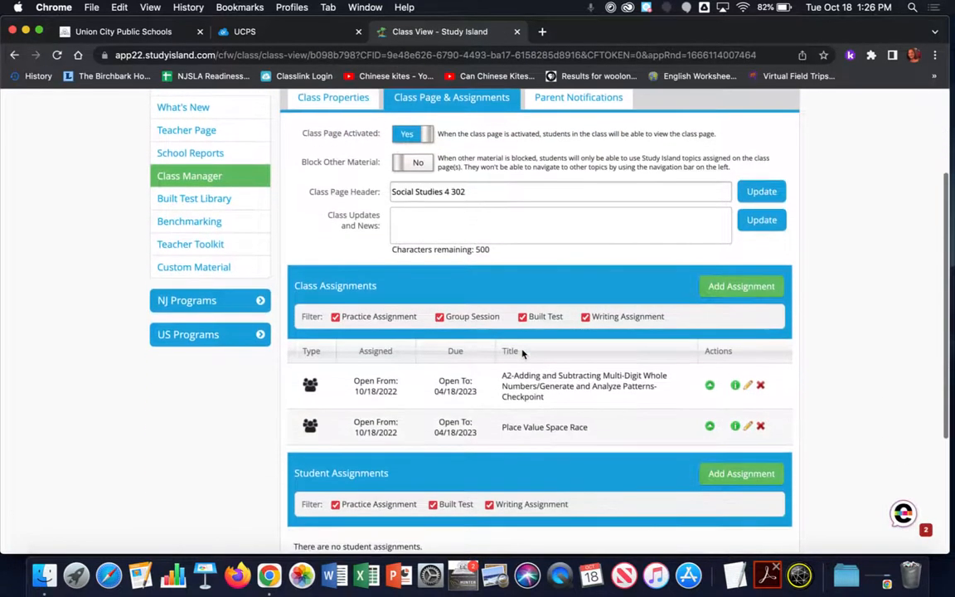
mouse_move(361, 366)
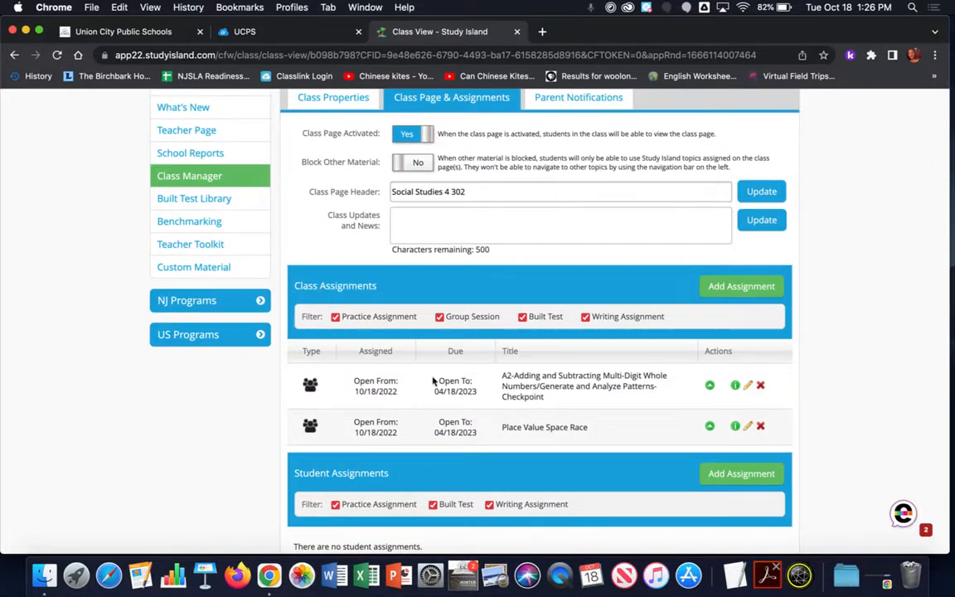
mouse_move(589, 386)
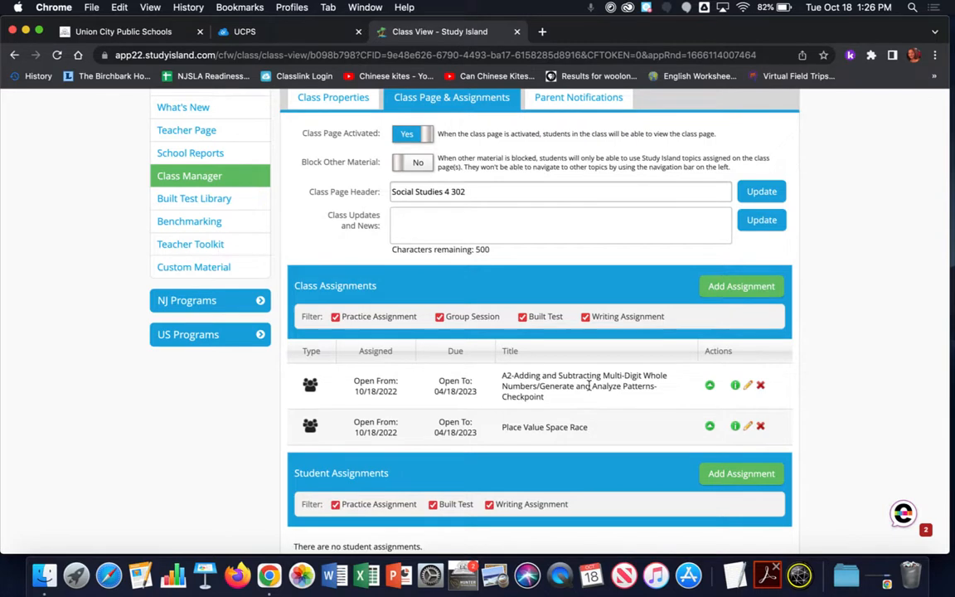